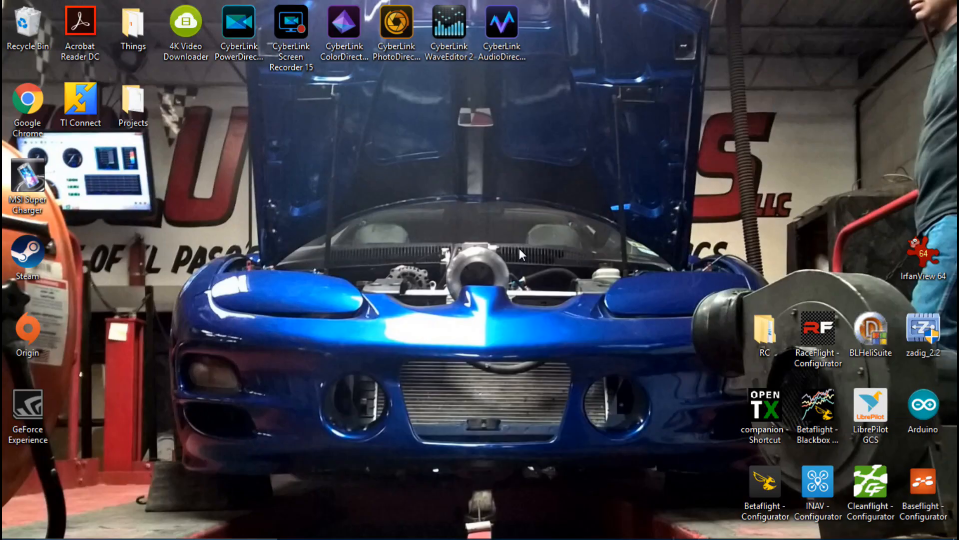
pyautogui.moveTo(737, 493)
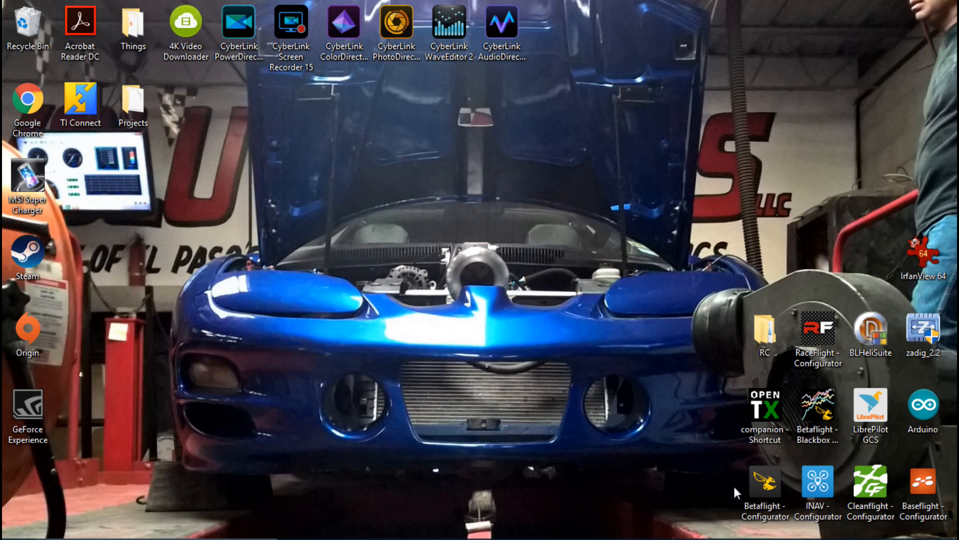
pyautogui.moveTo(765, 481)
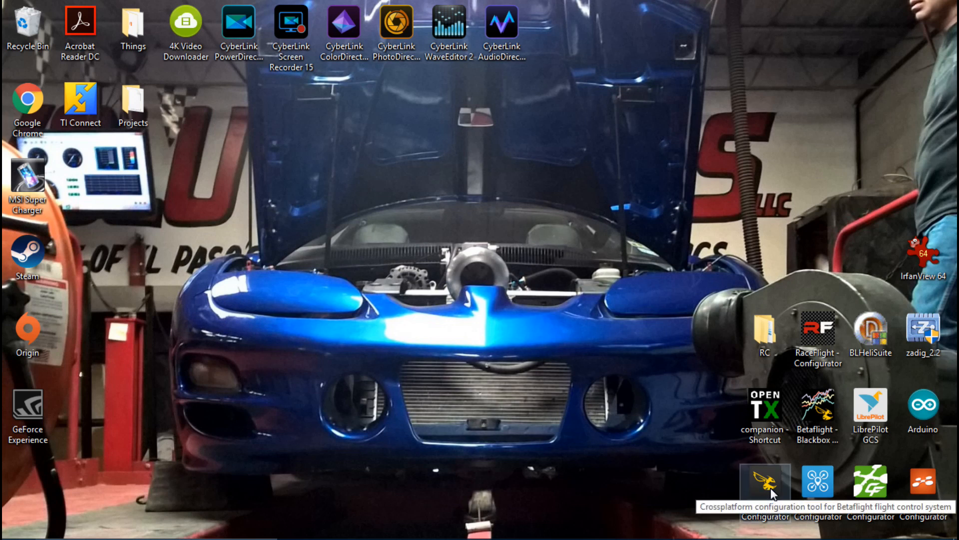
pyautogui.moveTo(779, 534)
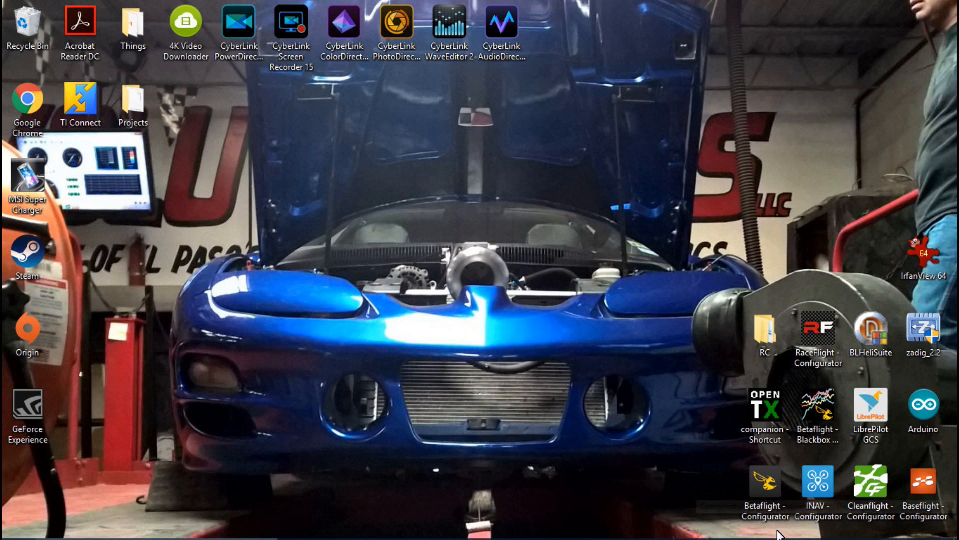
# Launch Betaflight Configurator from its desktop shortcut to reach the Welcome page
pyautogui.click(868, 480)
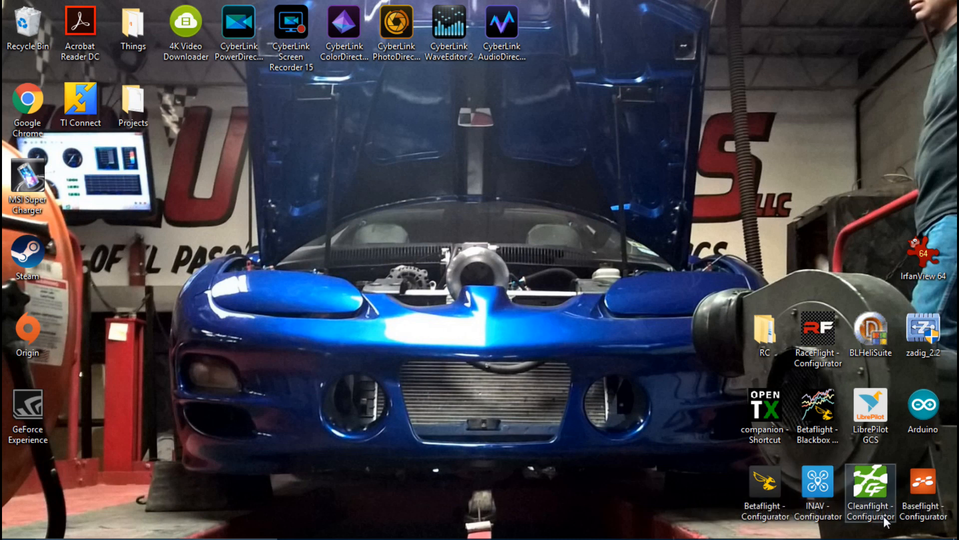
pyautogui.moveTo(843, 495)
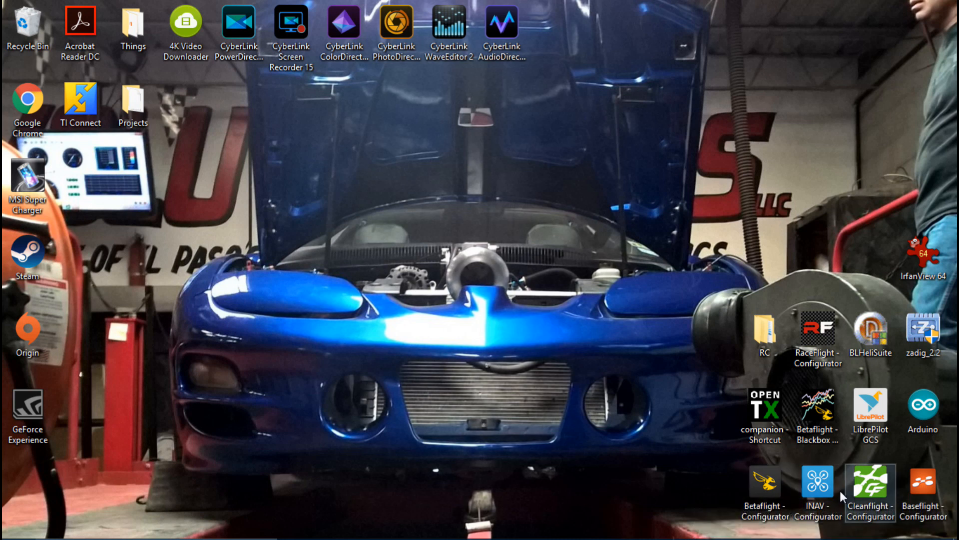
pyautogui.moveTo(764, 483)
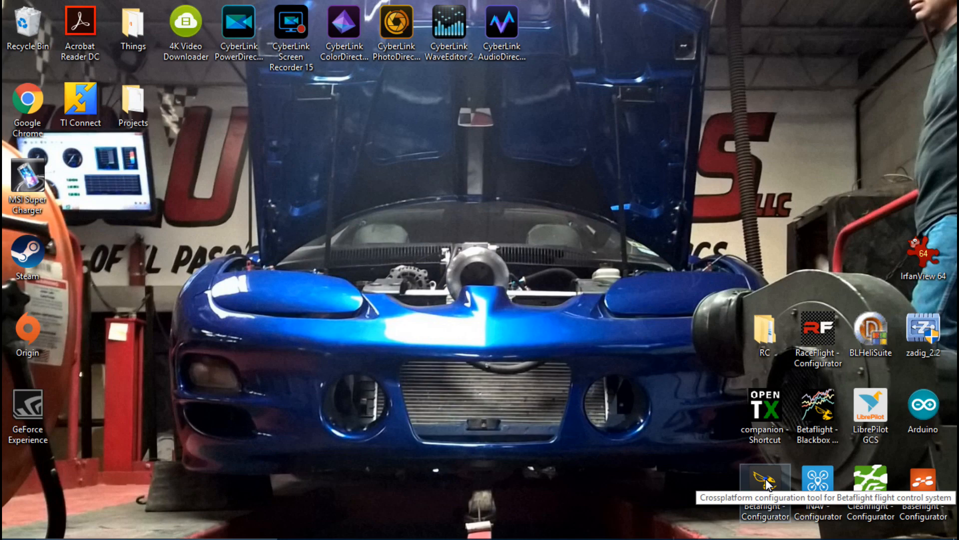
pyautogui.doubleClick(763, 483)
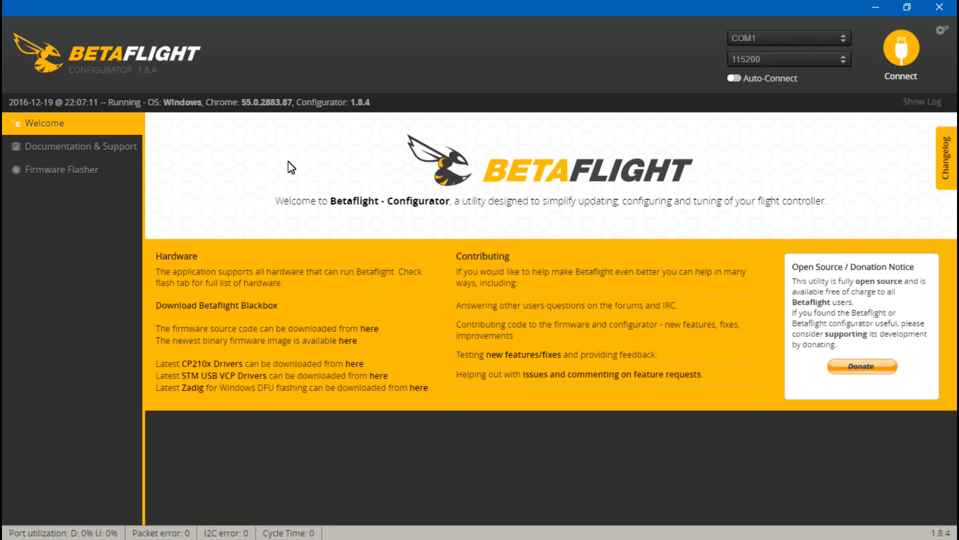
pyautogui.moveTo(293, 179)
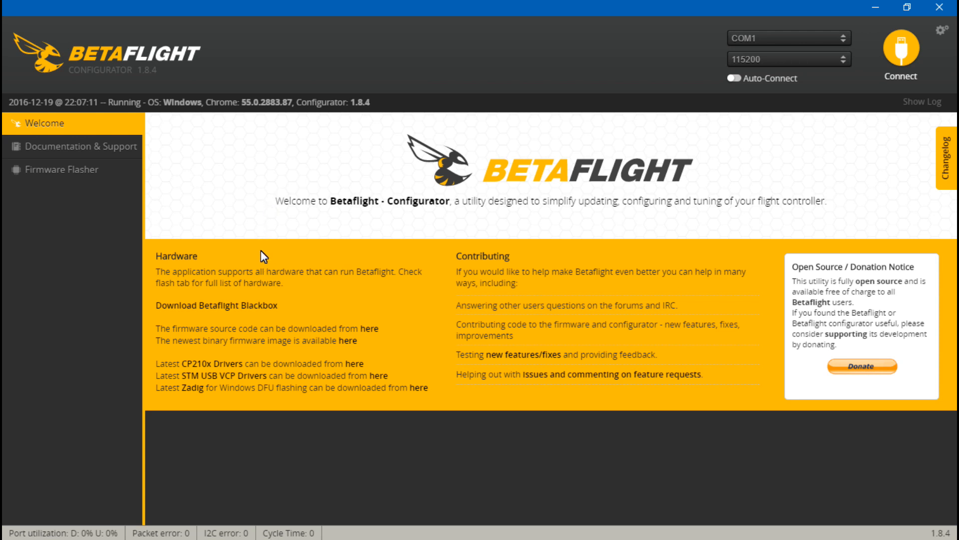
pyautogui.moveTo(200, 372)
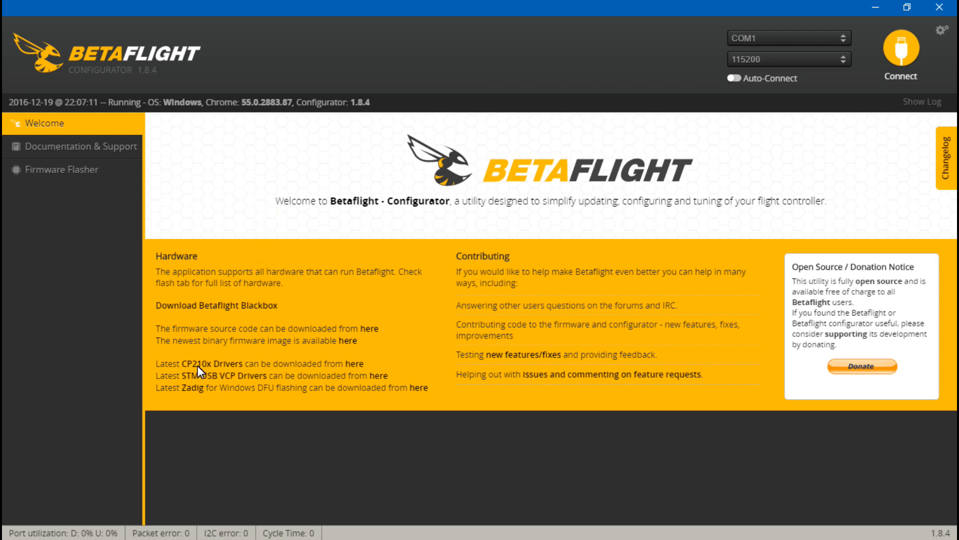
pyautogui.moveTo(243, 348)
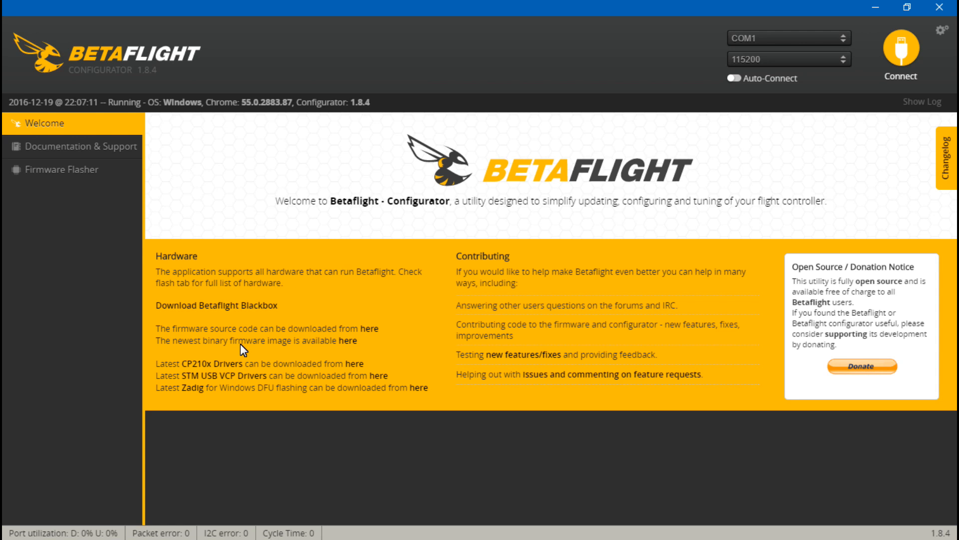
pyautogui.moveTo(257, 358)
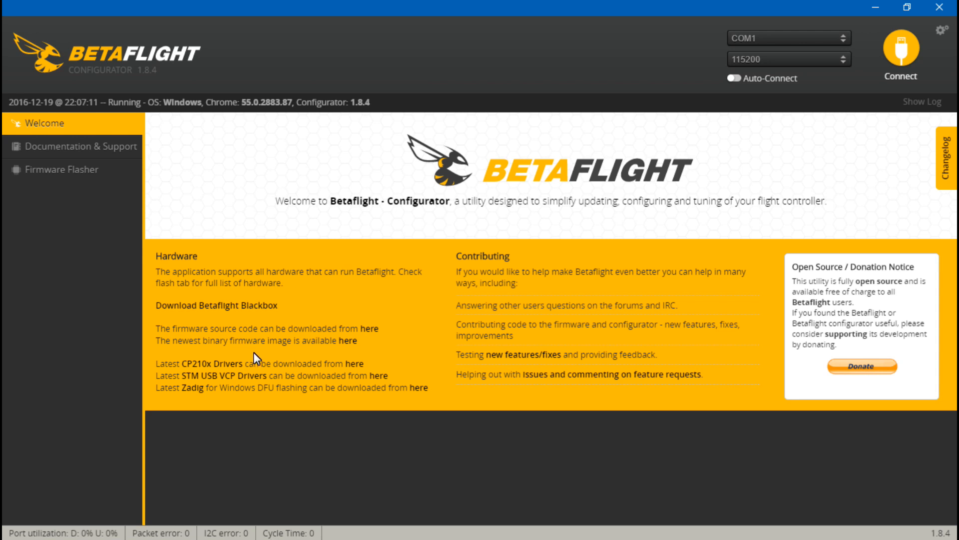
pyautogui.moveTo(225, 364)
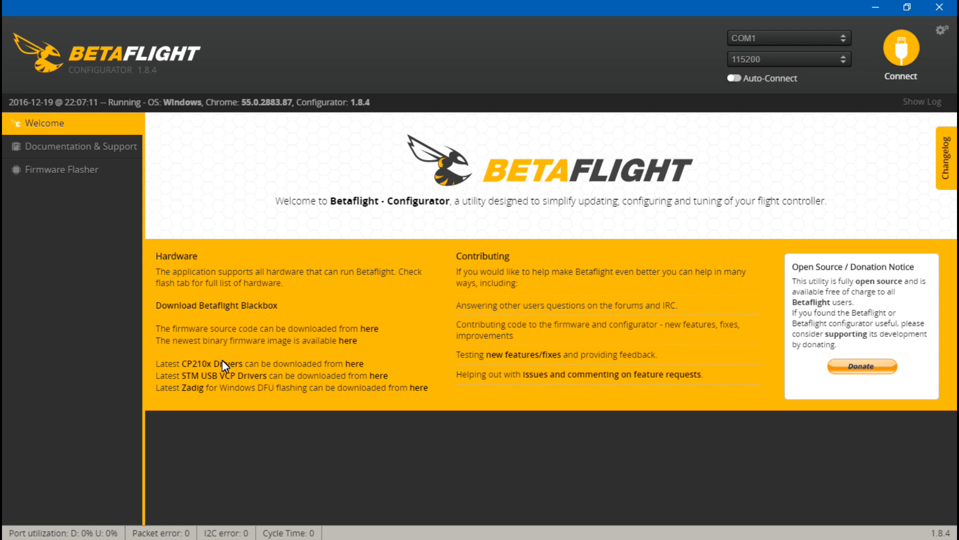
pyautogui.moveTo(233, 365)
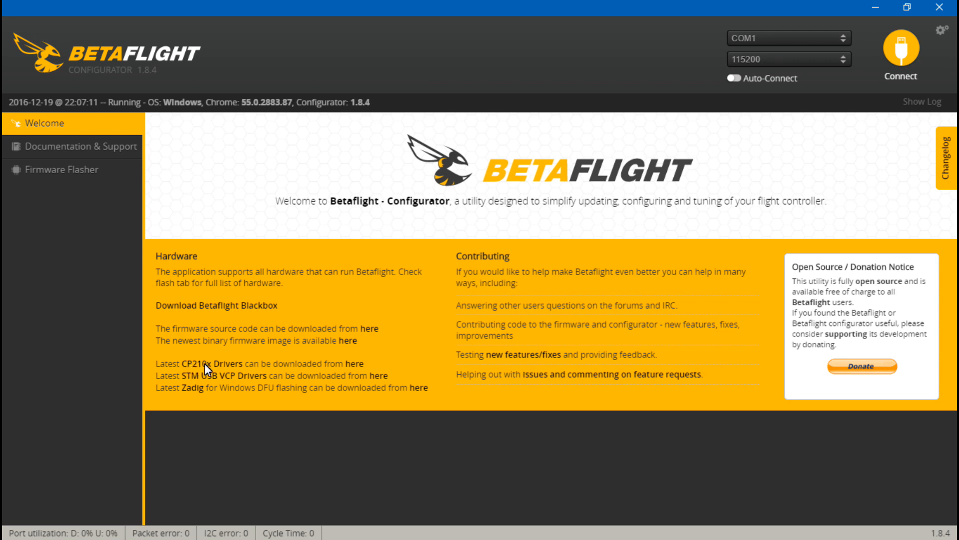
pyautogui.moveTo(227, 372)
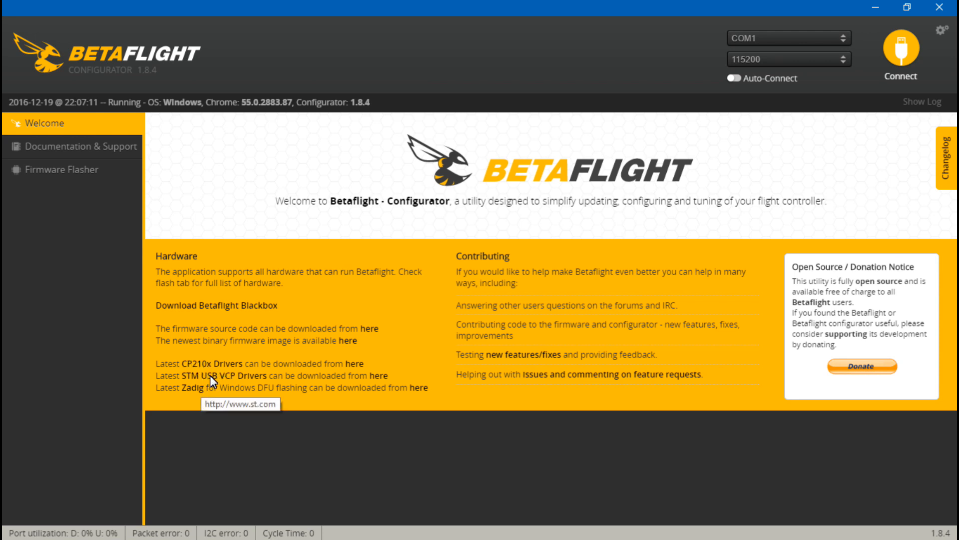
pyautogui.moveTo(197, 380)
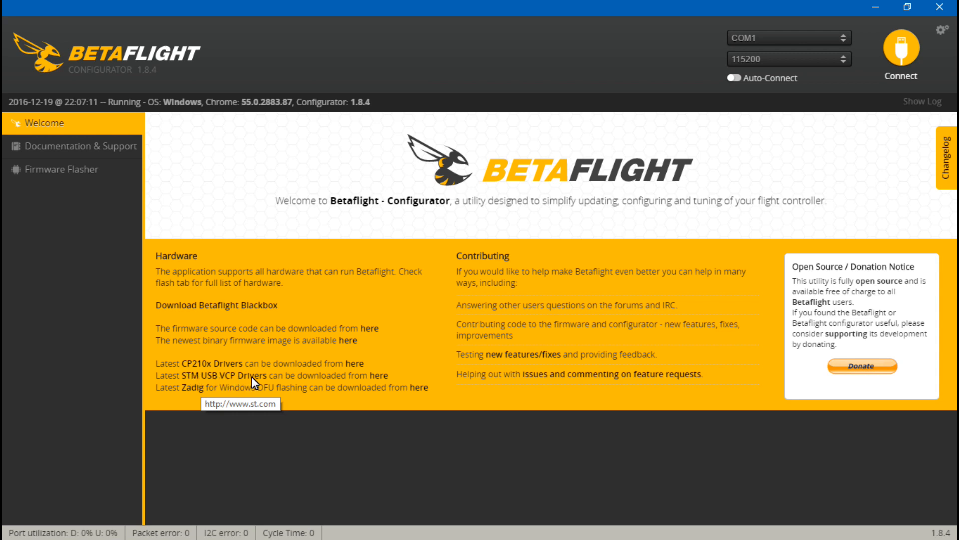
pyautogui.moveTo(231, 373)
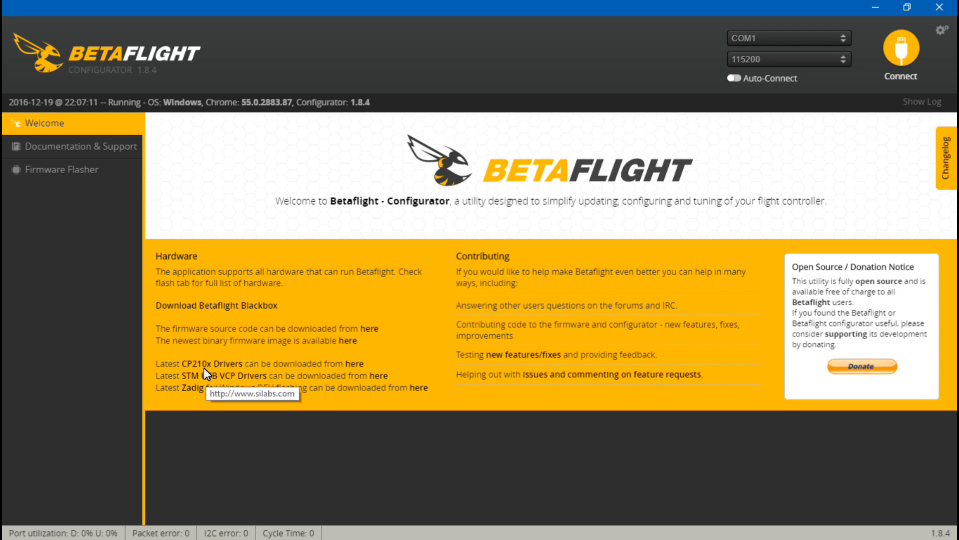
pyautogui.moveTo(275, 339)
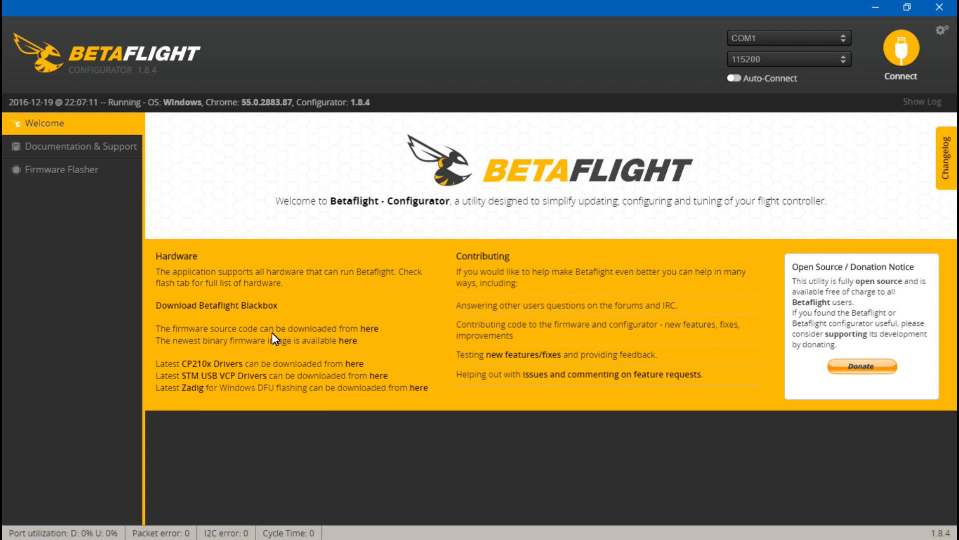
pyautogui.moveTo(222, 372)
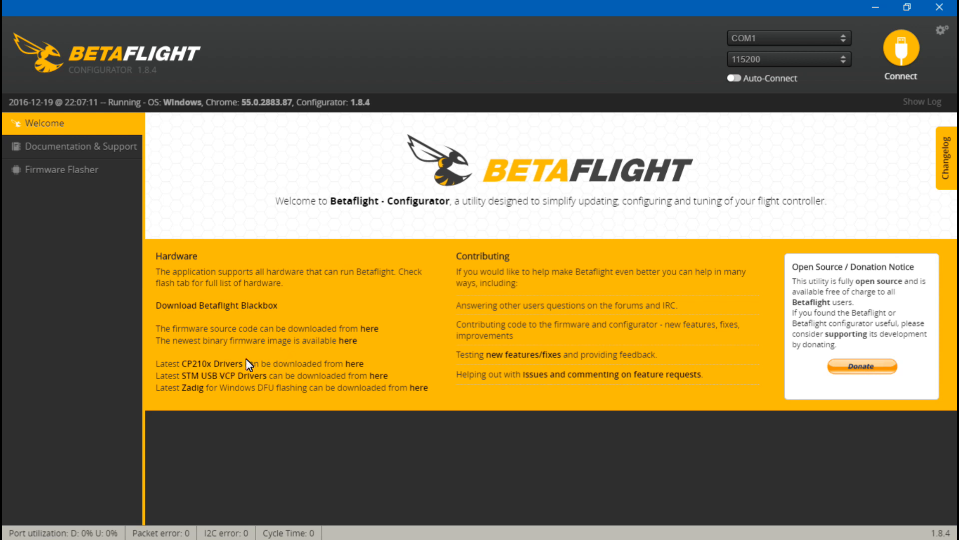
pyautogui.moveTo(220, 381)
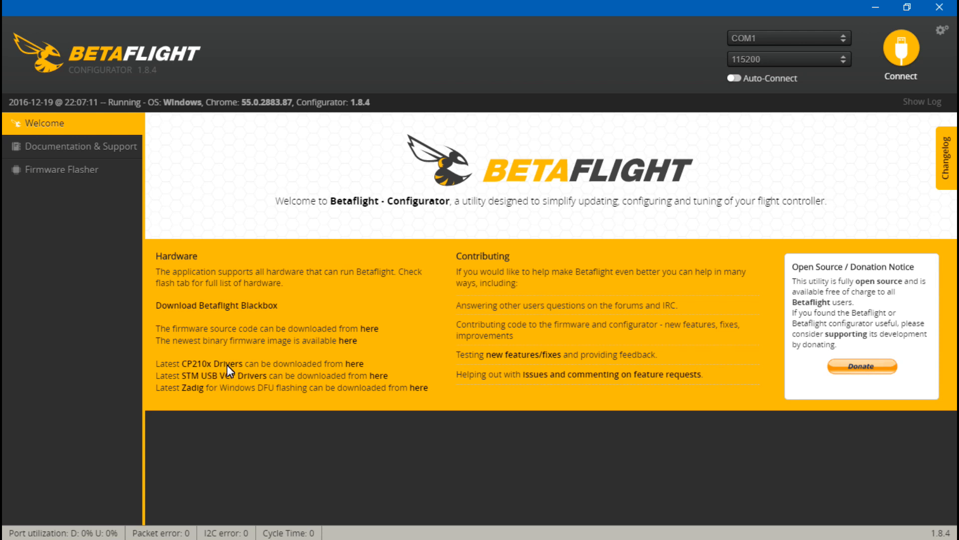
pyautogui.moveTo(256, 333)
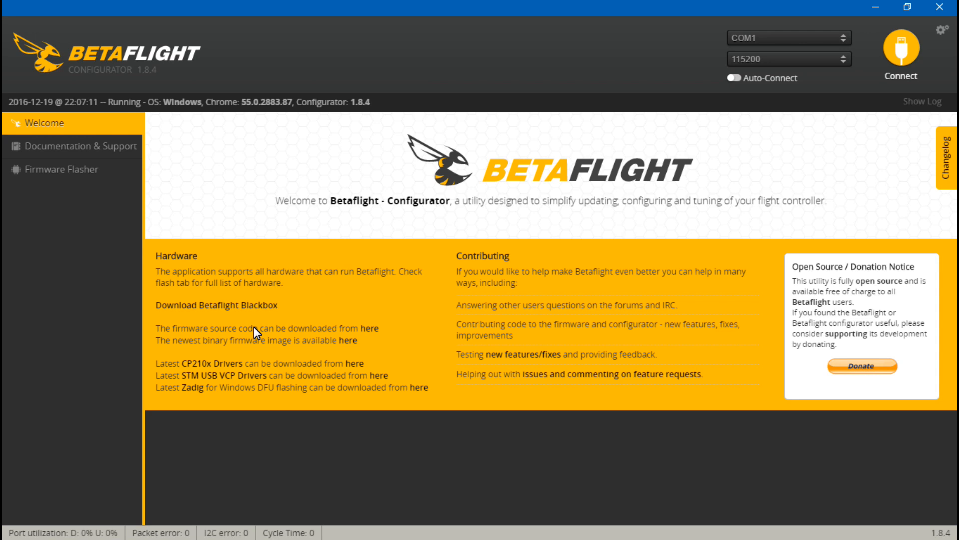
# Switch to the Firmware Flasher page showing the RMDO board and flashing toggles
pyautogui.click(61, 170)
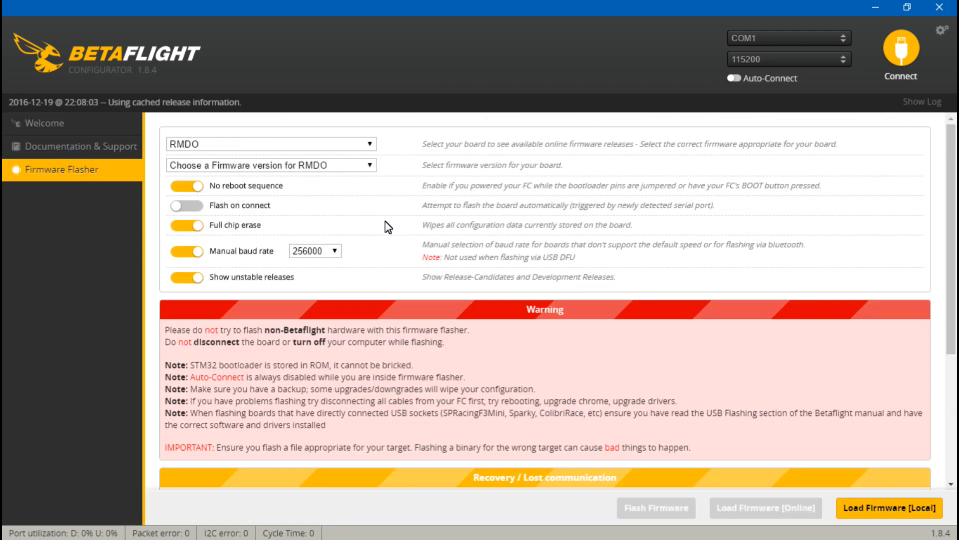
pyautogui.moveTo(436, 372)
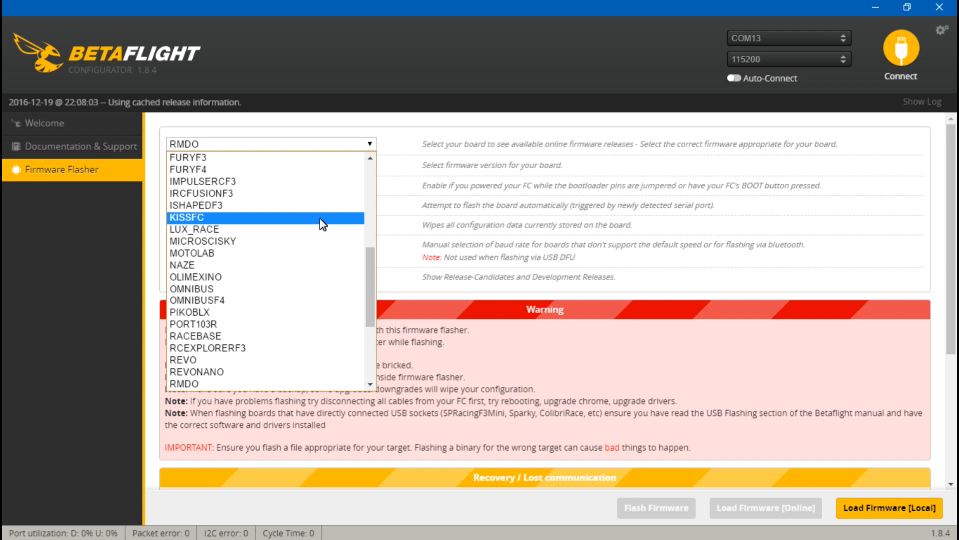
pyautogui.moveTo(324, 219)
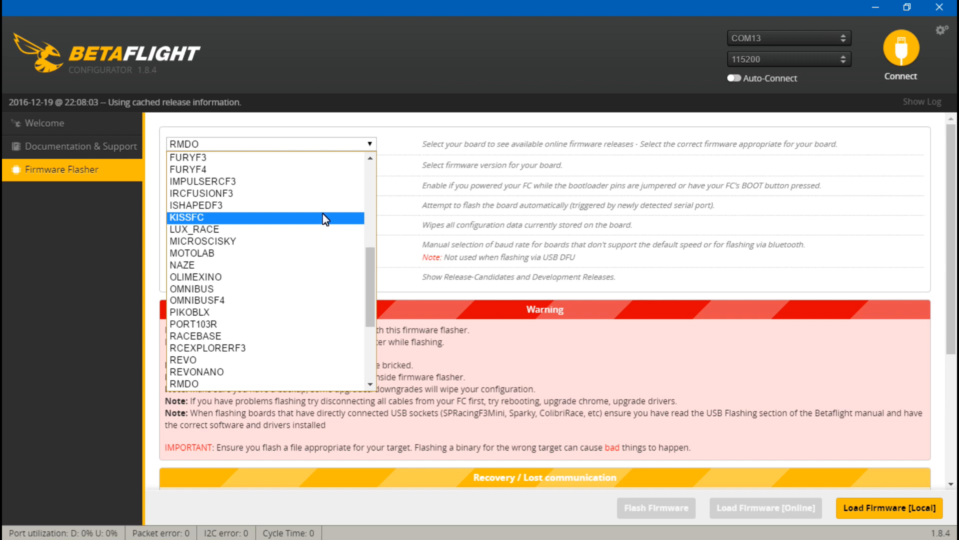
pyautogui.moveTo(298, 228)
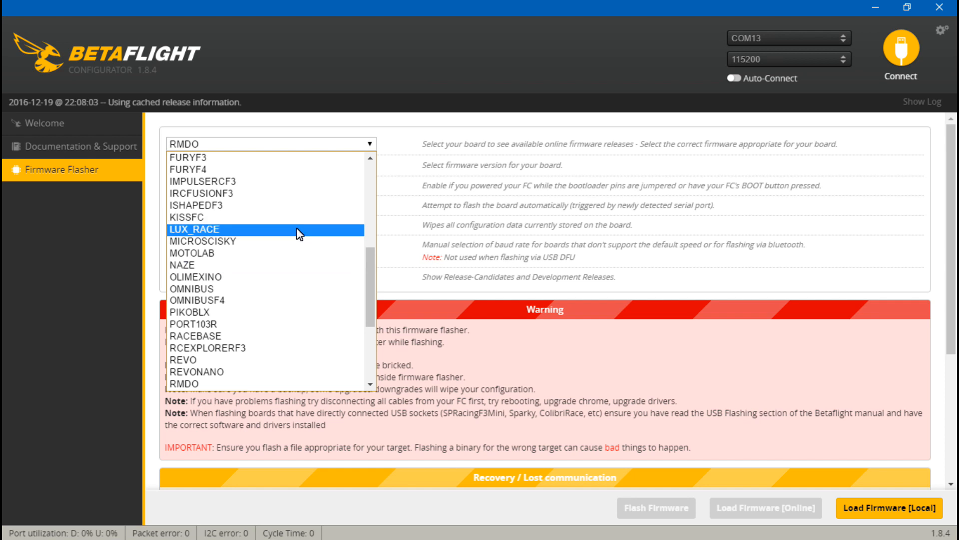
pyautogui.moveTo(196, 384)
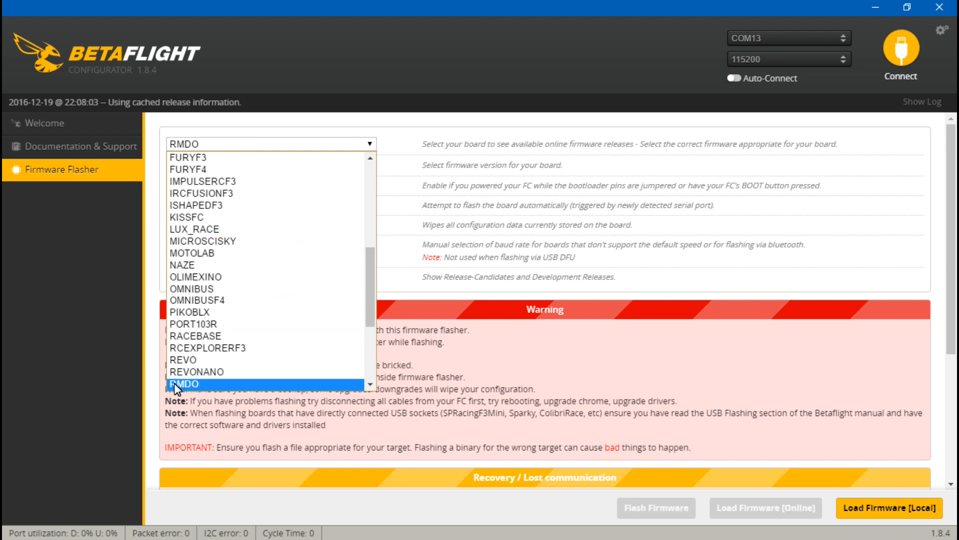
pyautogui.click(187, 383)
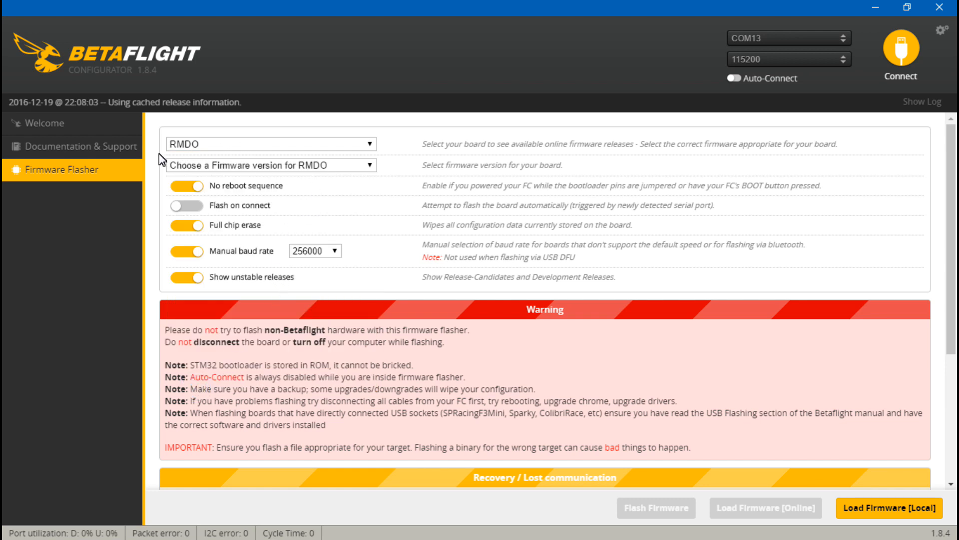
pyautogui.moveTo(227, 151)
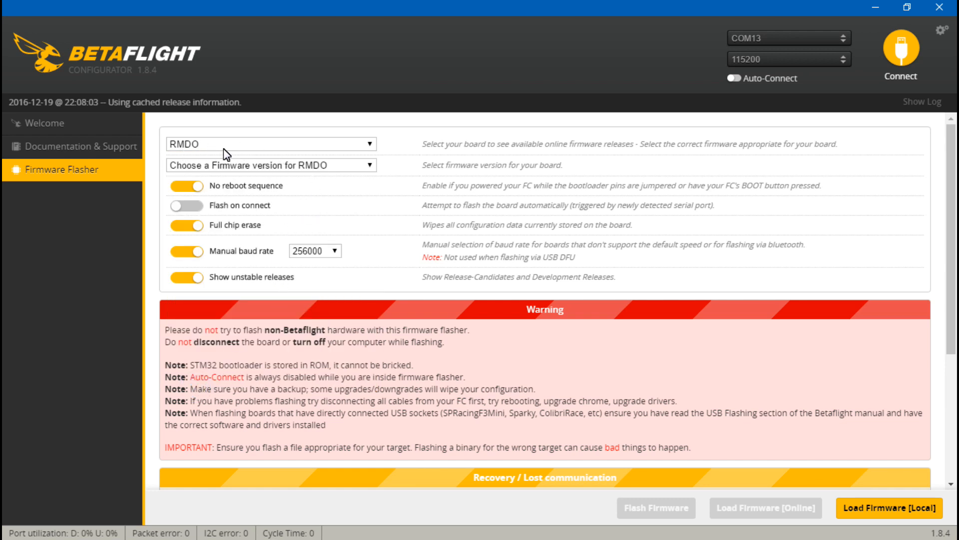
pyautogui.moveTo(369, 167)
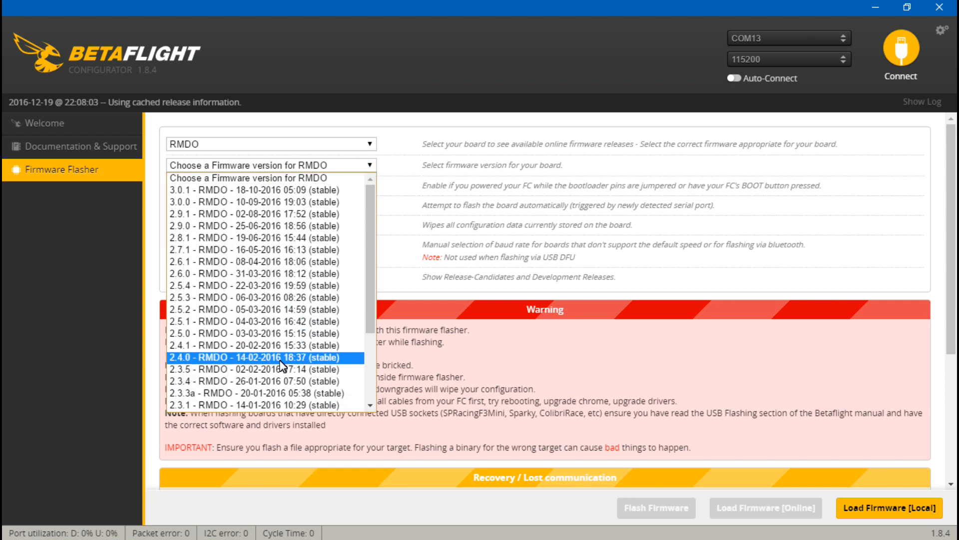
pyautogui.moveTo(257, 202)
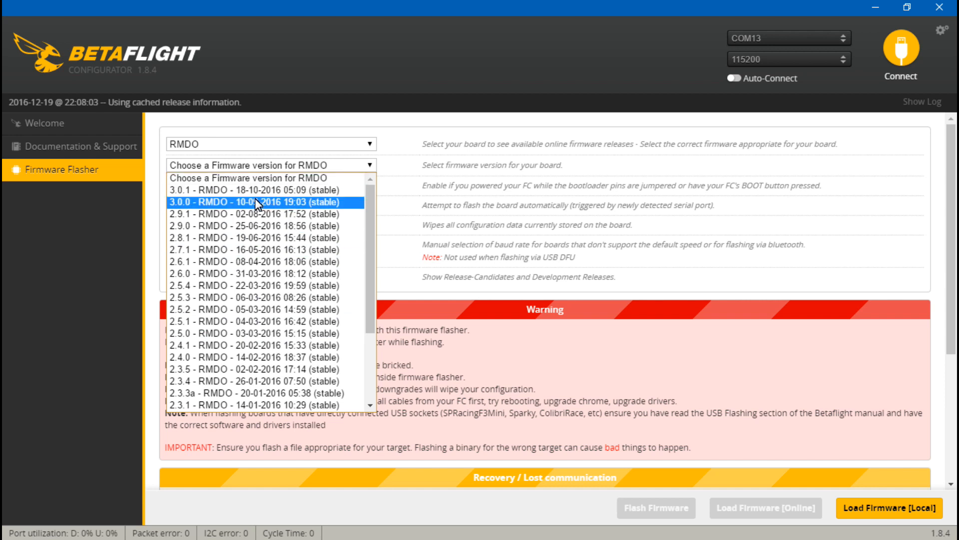
pyautogui.moveTo(257, 190)
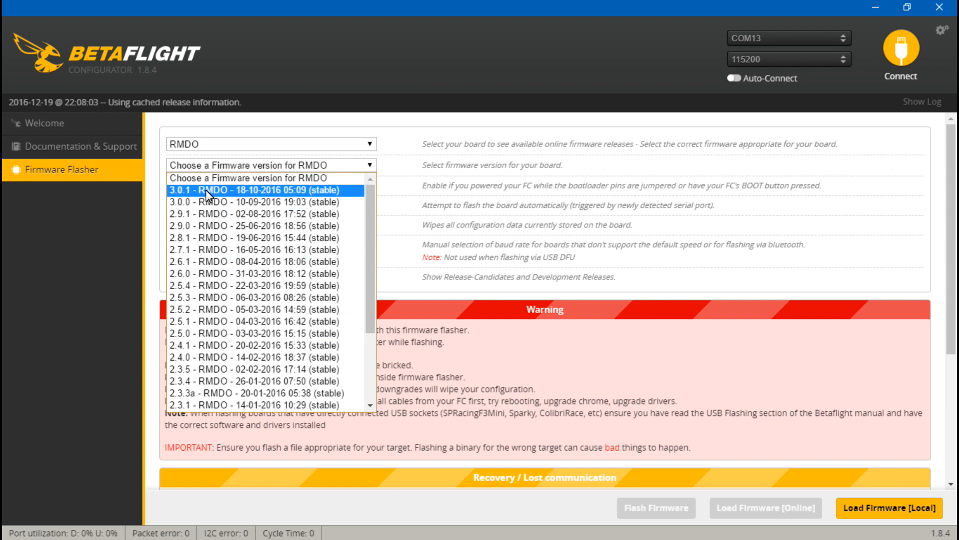
# Select firmware release '3.0.1 - RMDO - 18-10-2016 (stable)'
pyautogui.click(259, 190)
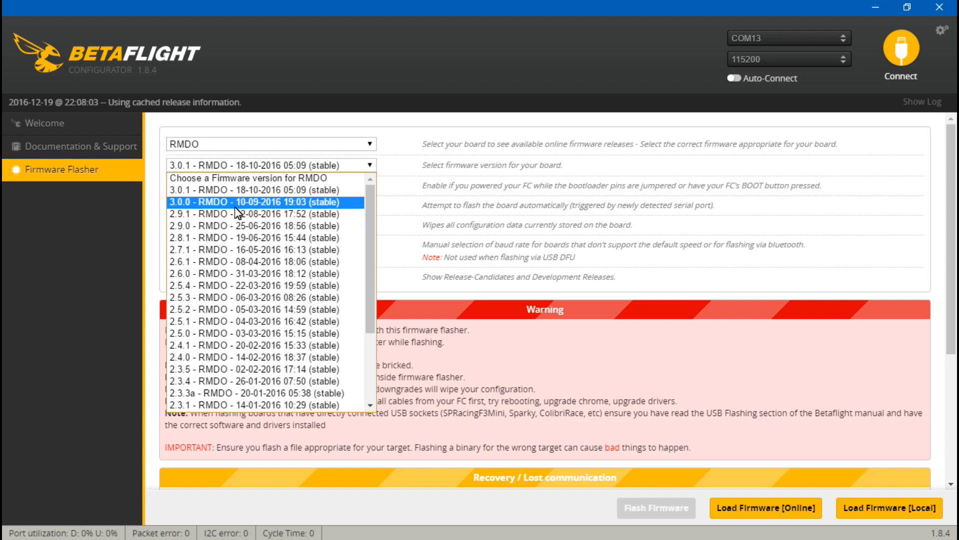
pyautogui.moveTo(244, 210)
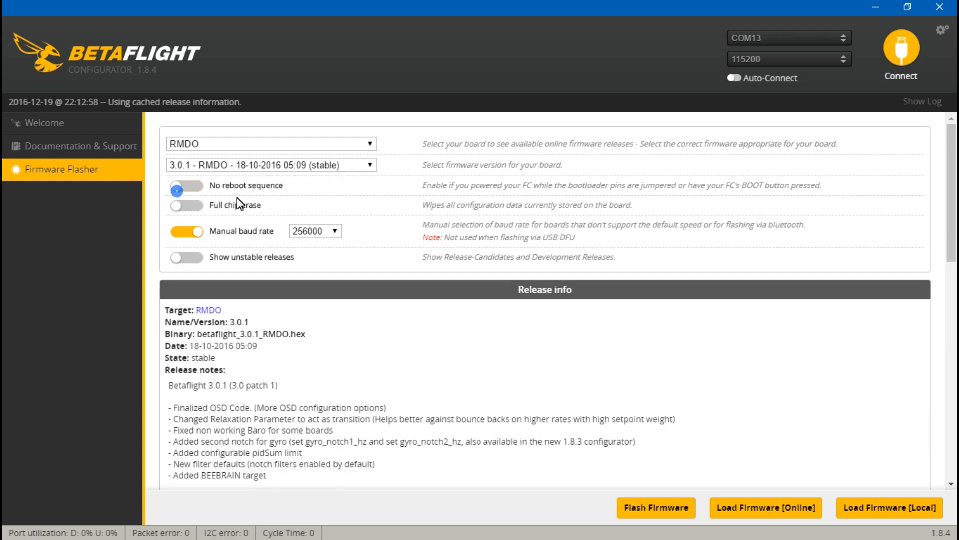
# Turn off Manual baud rate and flash RMDO 3.0.1, which fails with no bootloader response
pyautogui.click(187, 231)
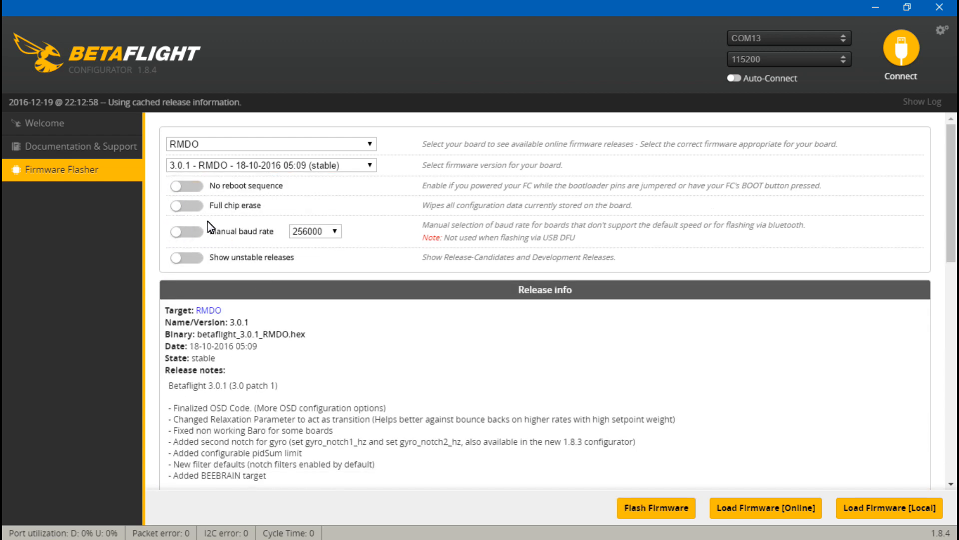
pyautogui.moveTo(170, 239)
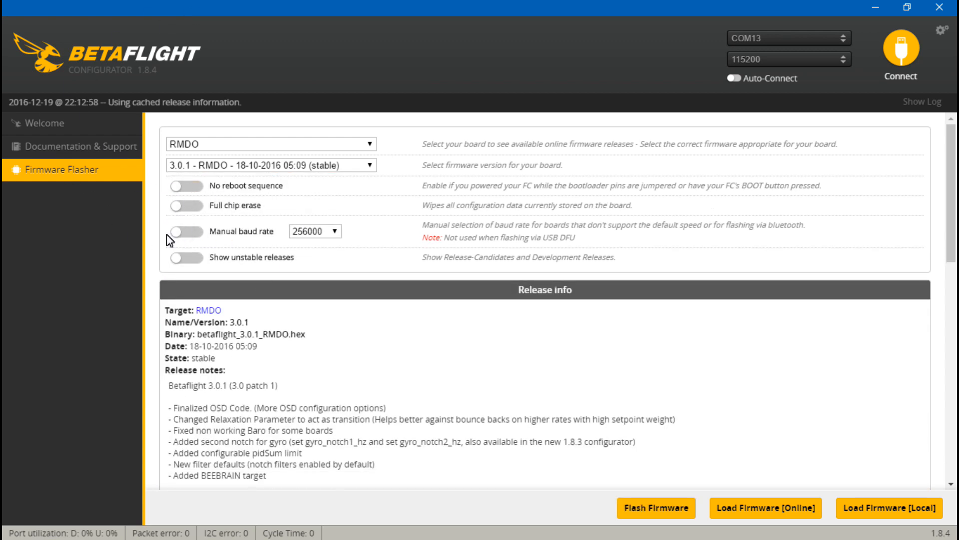
pyautogui.moveTo(186, 207)
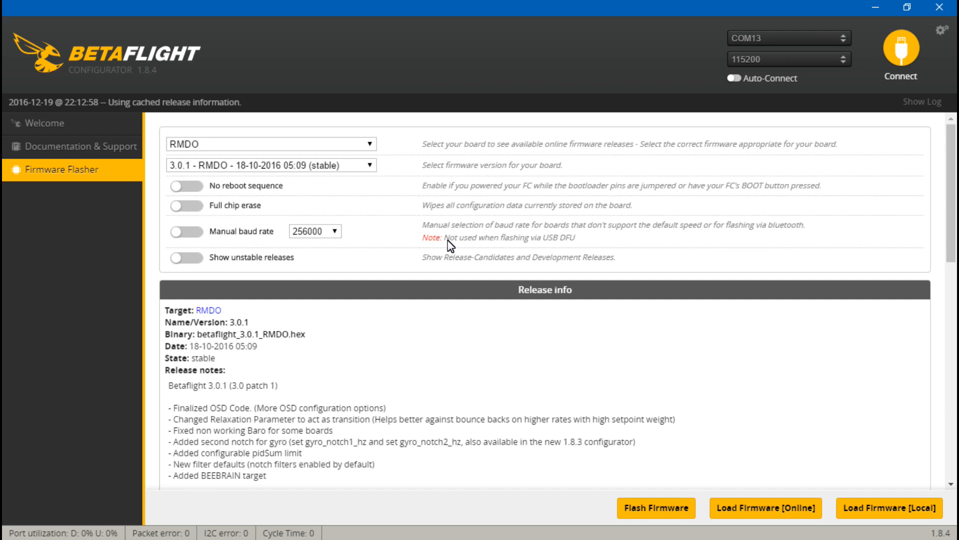
pyautogui.moveTo(655, 508)
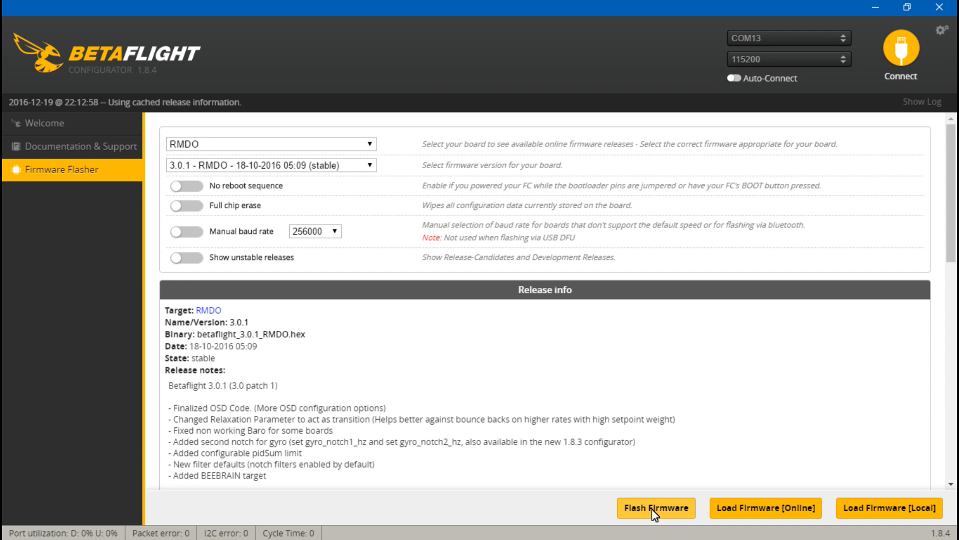
pyautogui.click(655, 508)
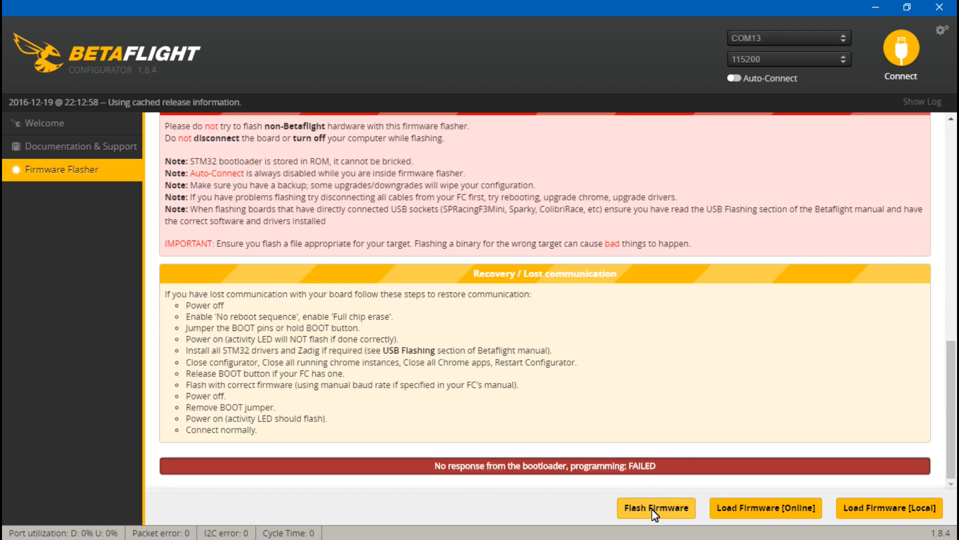
pyautogui.moveTo(509, 477)
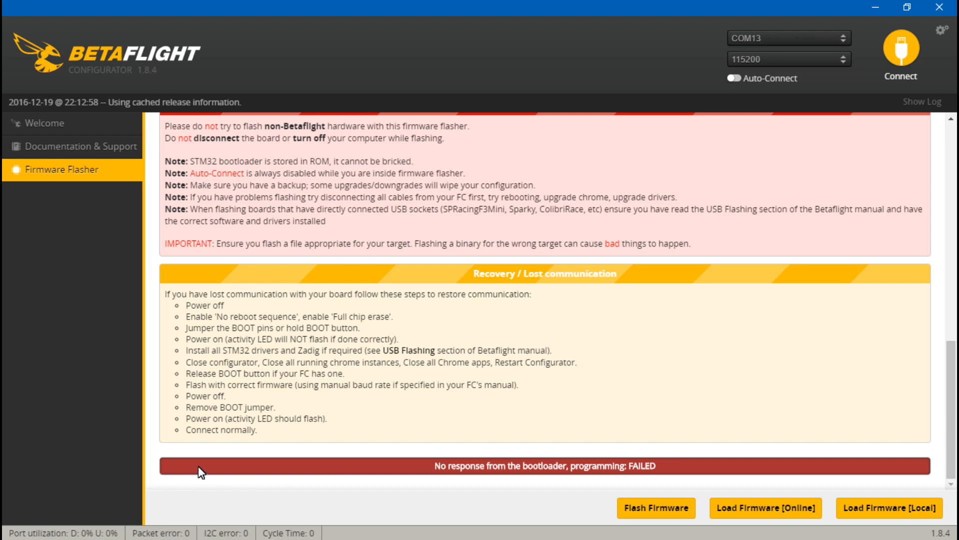
pyautogui.moveTo(348, 475)
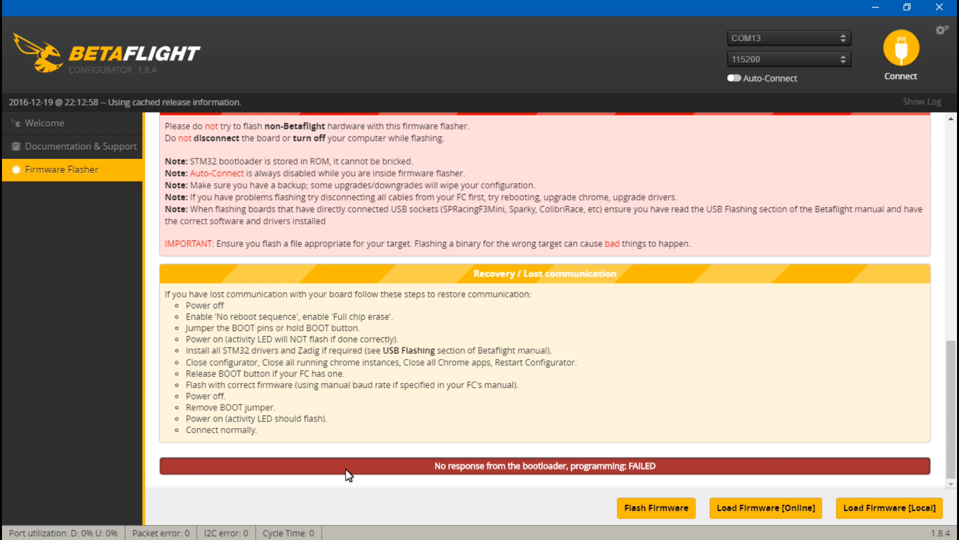
pyautogui.moveTo(440, 465)
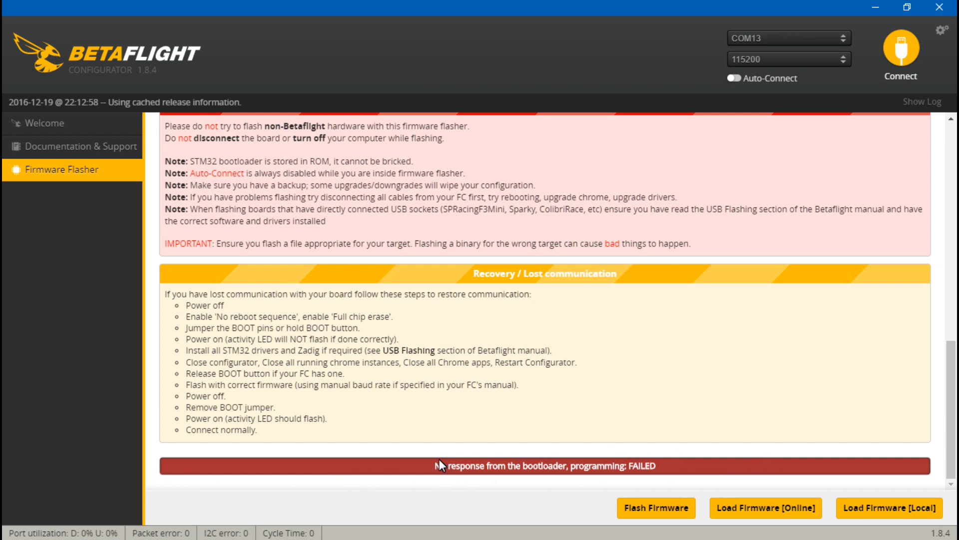
pyautogui.moveTo(184, 469)
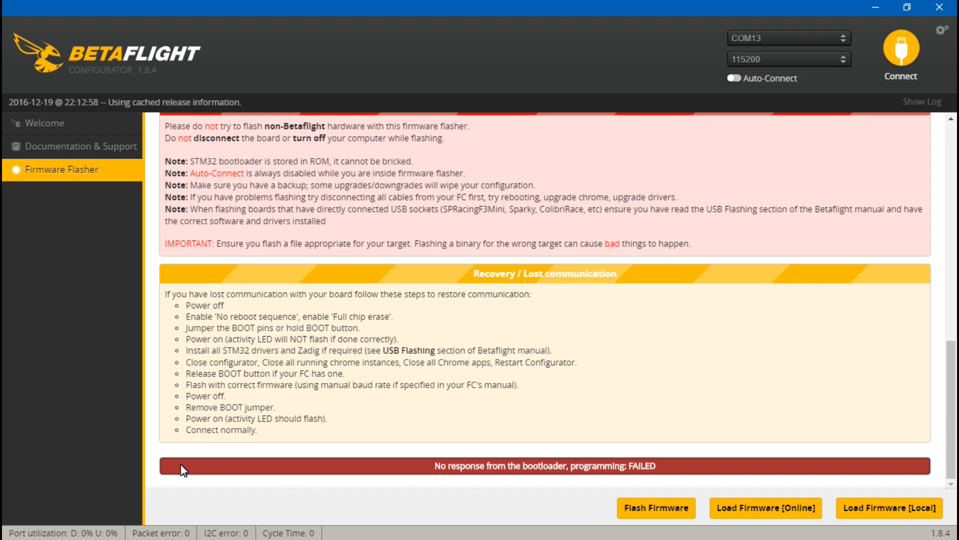
pyautogui.moveTo(294, 475)
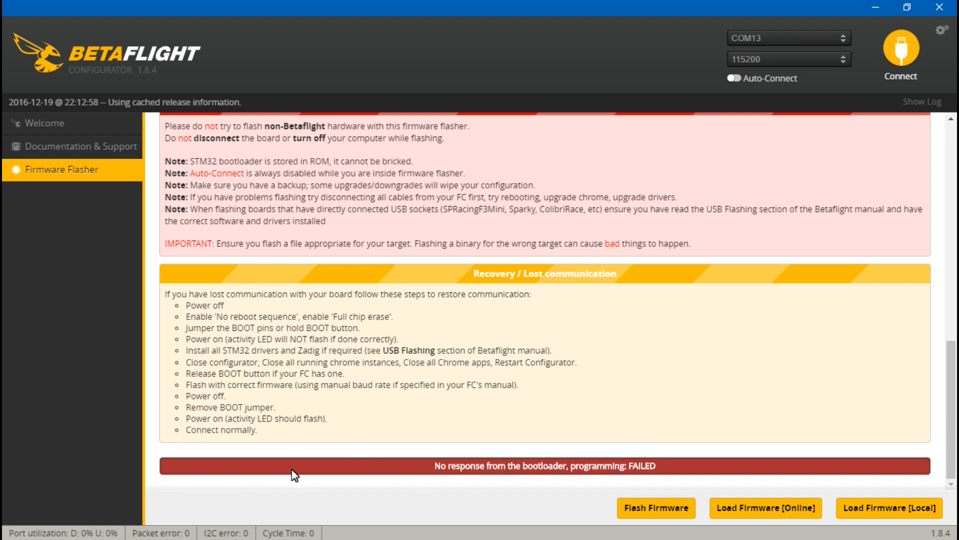
pyautogui.moveTo(904, 442)
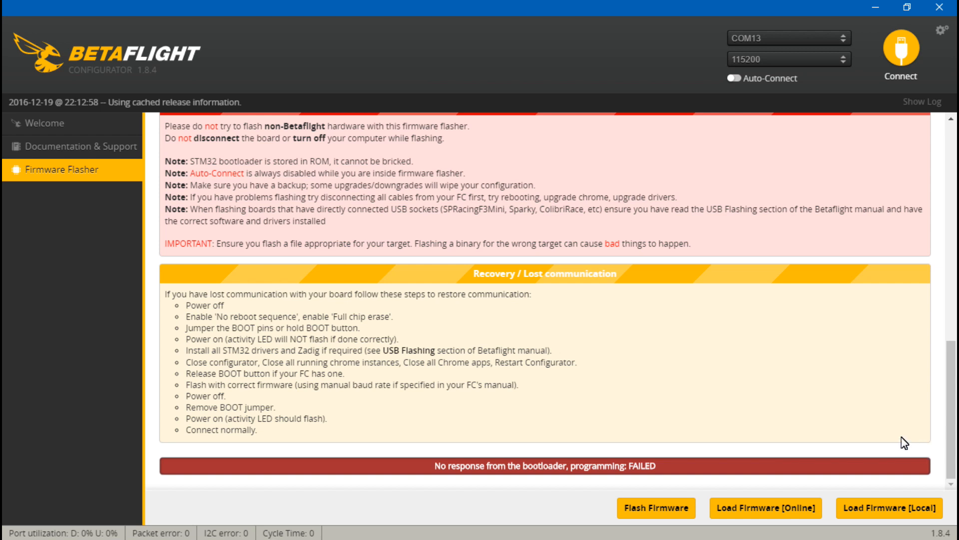
pyautogui.moveTo(553, 492)
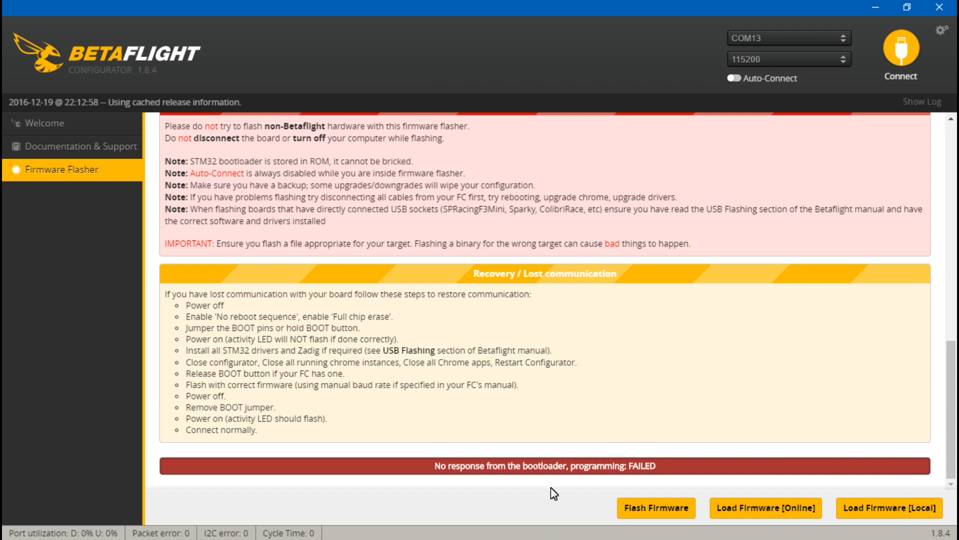
pyautogui.moveTo(464, 453)
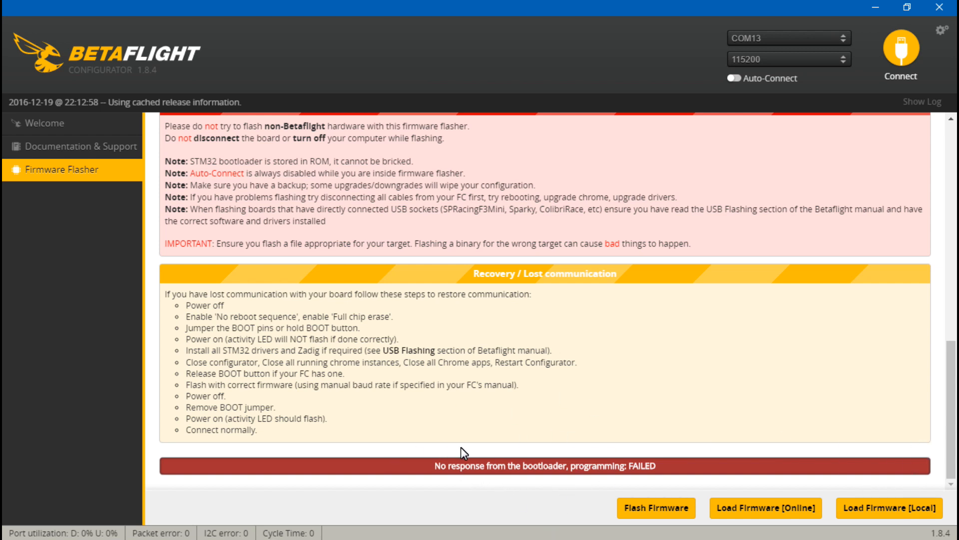
pyautogui.moveTo(599, 473)
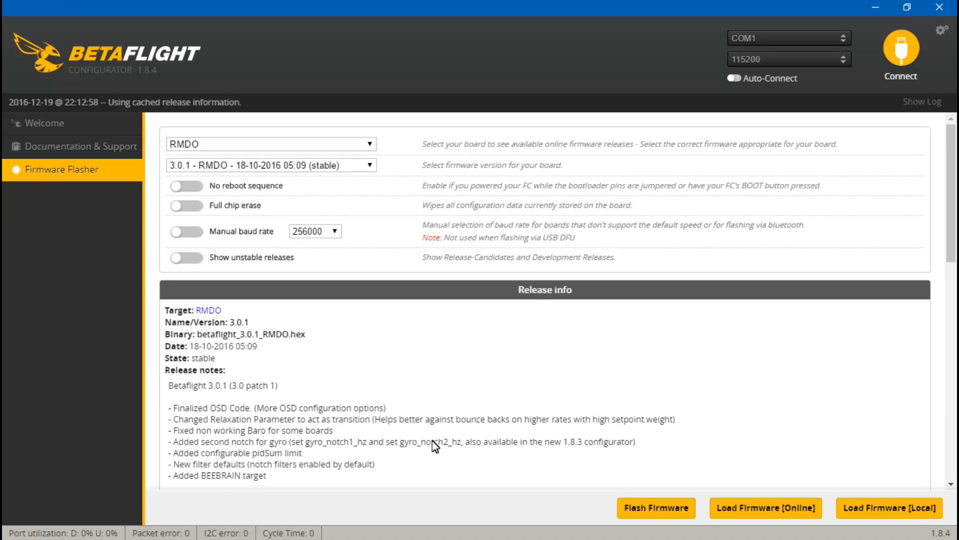
# Revisit the flasher and reselect firmware 3.0.1 for RMDO
pyautogui.click(43, 123)
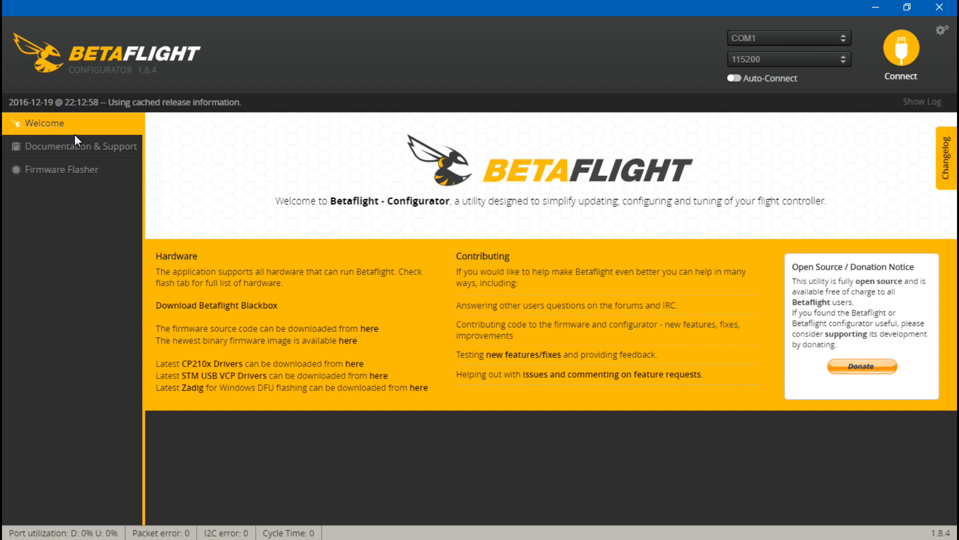
pyautogui.click(60, 170)
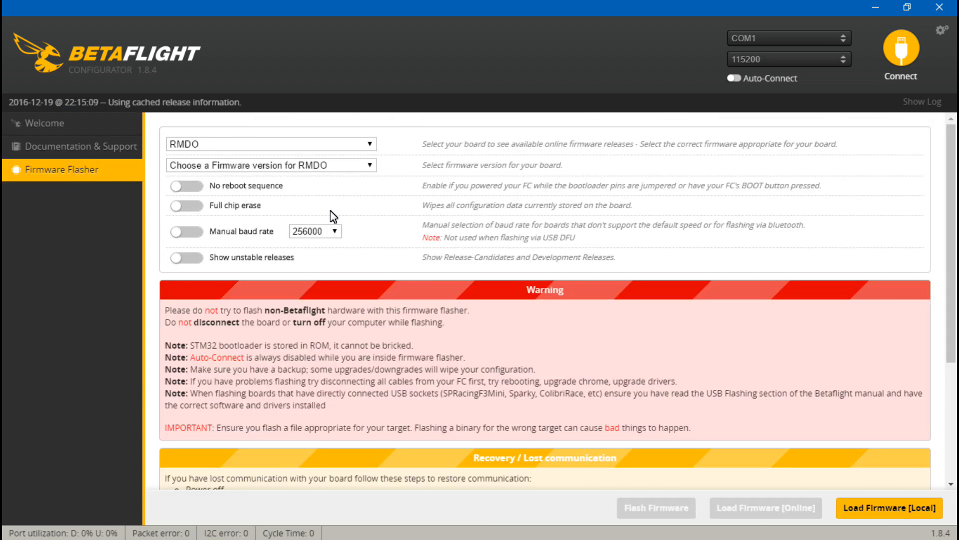
pyautogui.click(270, 165)
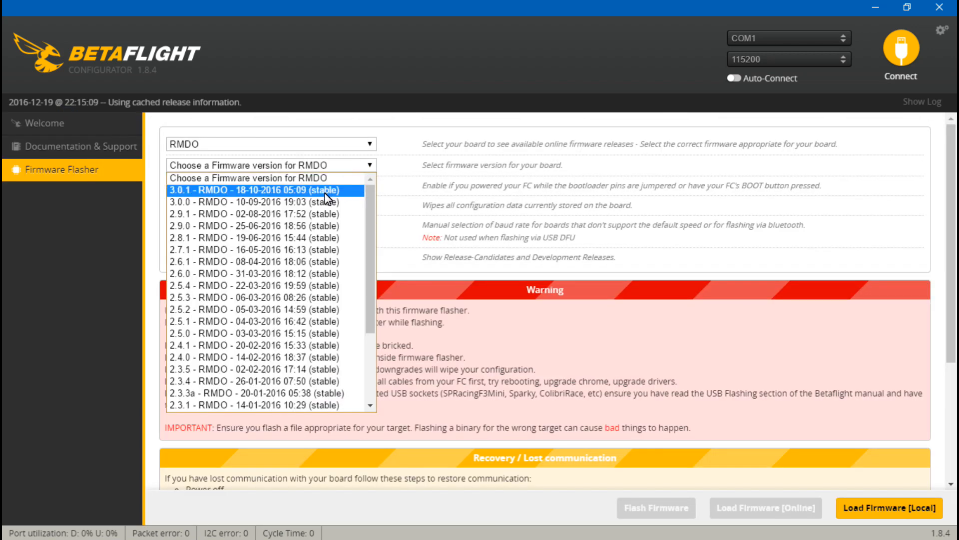
pyautogui.click(248, 190)
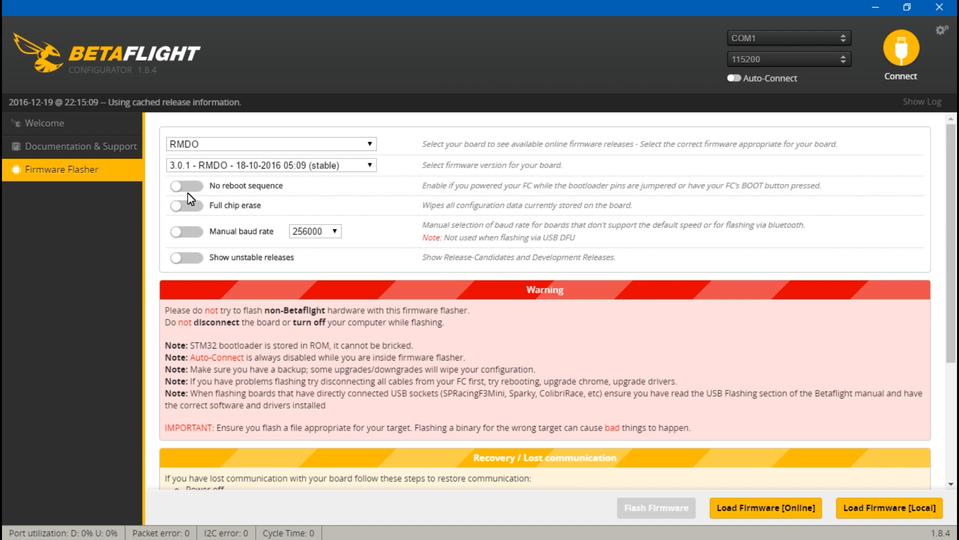
# Enable No reboot sequence and Full chip erase, then flash again; programming fails
pyautogui.click(186, 185)
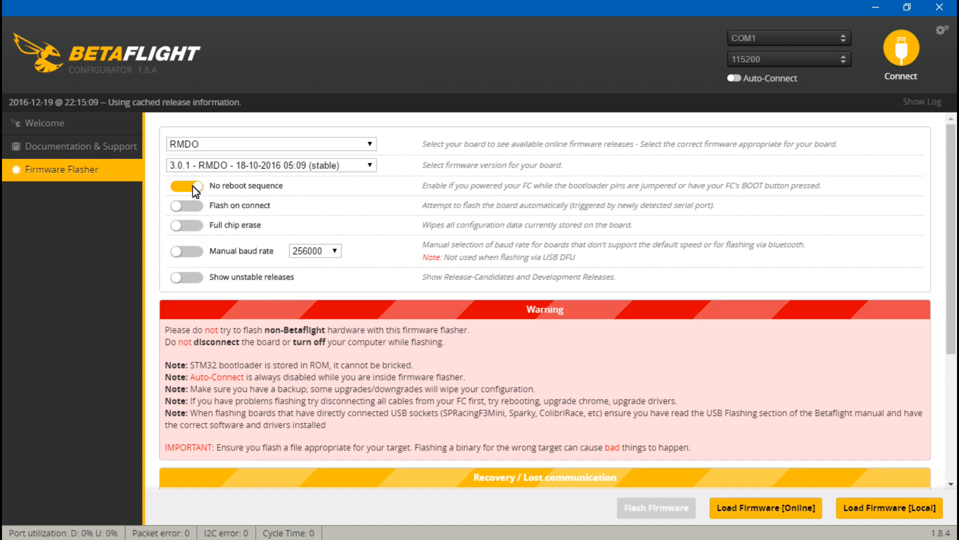
pyautogui.click(186, 225)
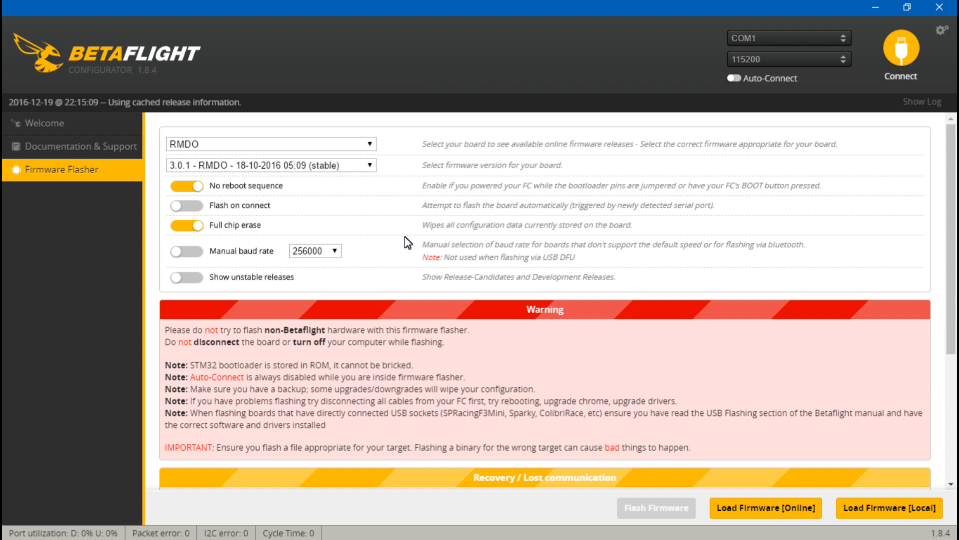
pyautogui.moveTo(401, 245)
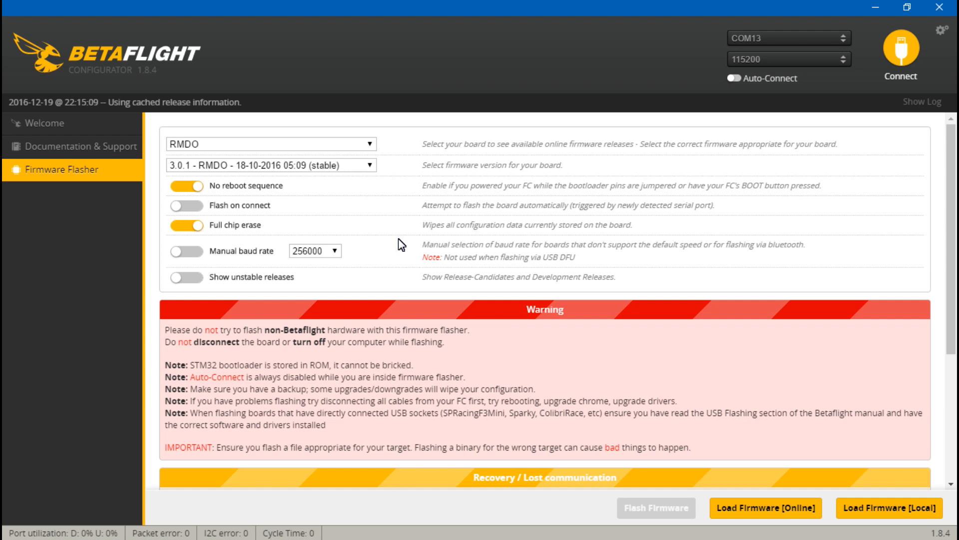
pyautogui.moveTo(664, 441)
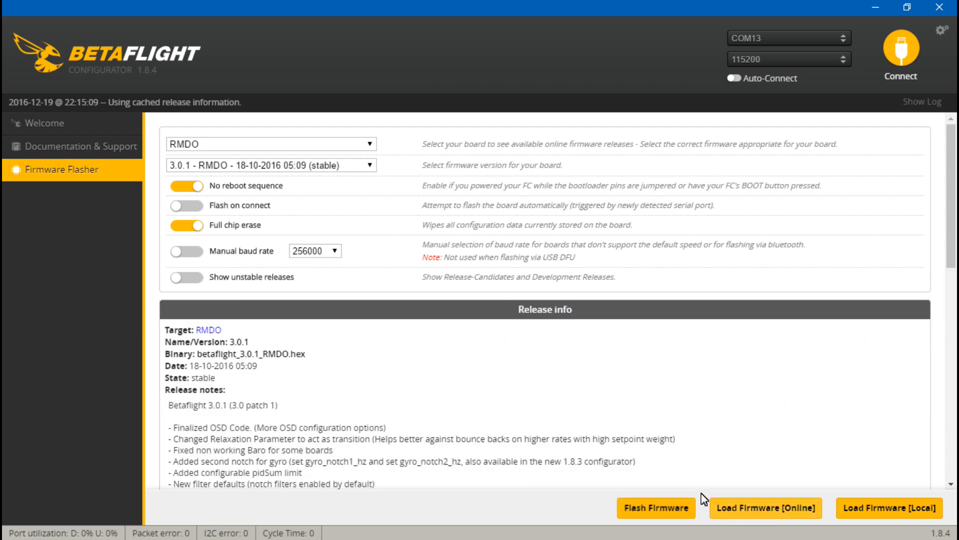
pyautogui.click(655, 508)
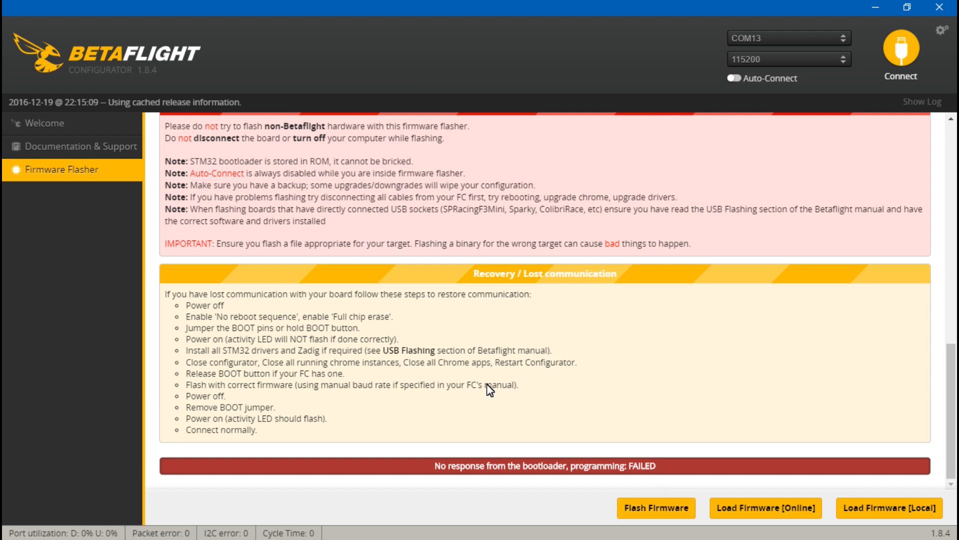
pyautogui.moveTo(403, 456)
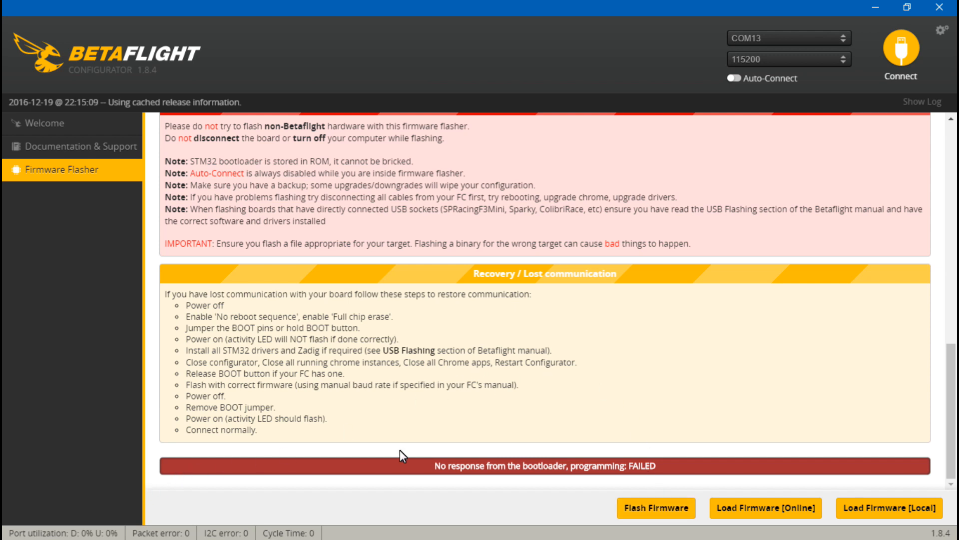
pyautogui.moveTo(518, 449)
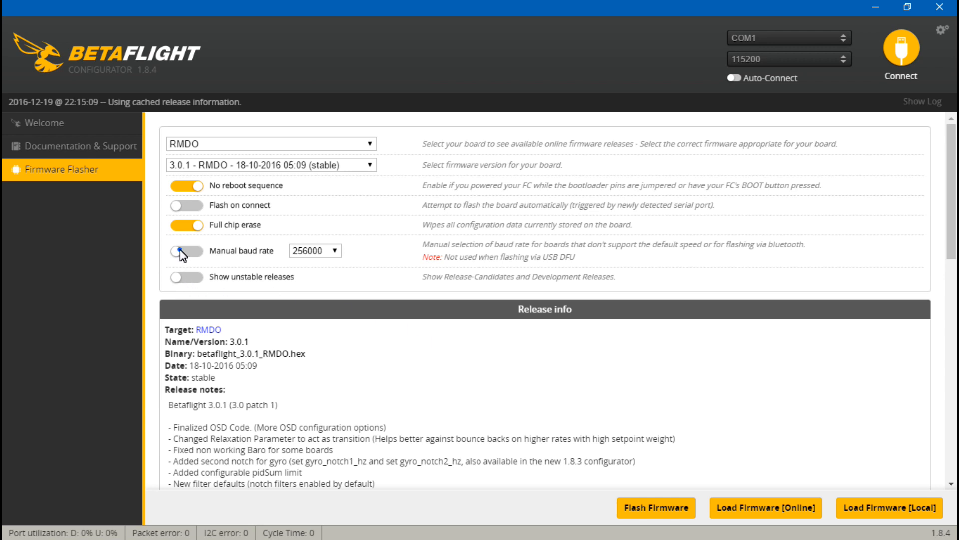
# Switch on Manual baud rate, keeping 256000 selected
pyautogui.click(187, 251)
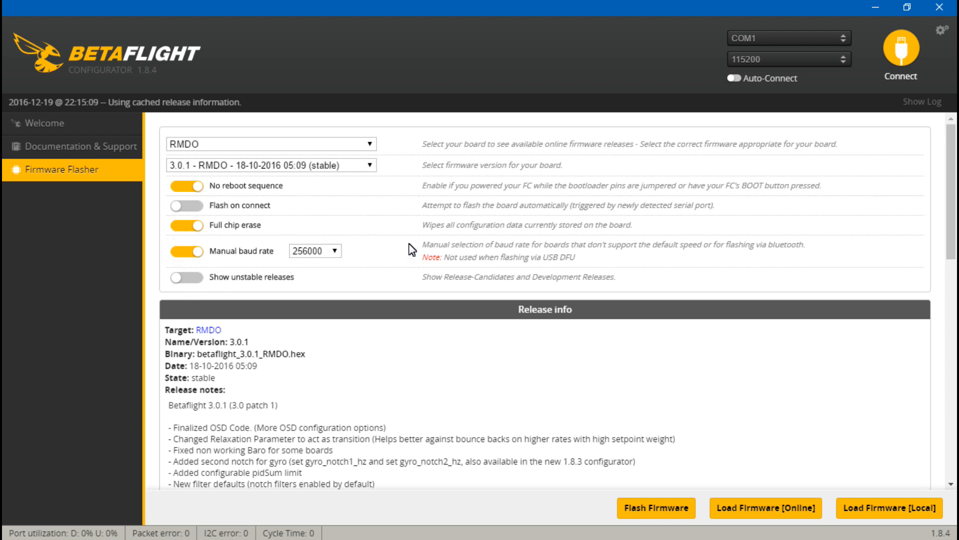
pyautogui.moveTo(552, 391)
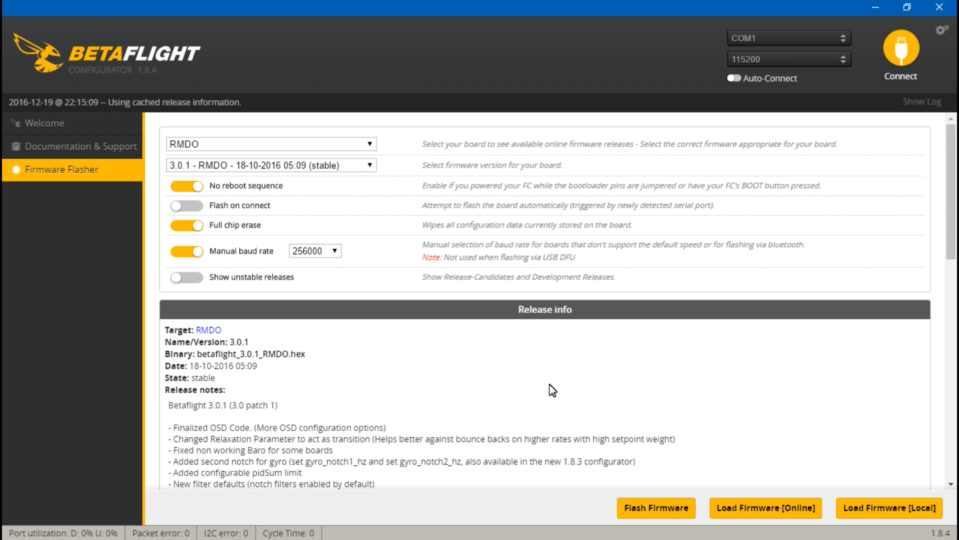
# Reselect RMDO 3.0.1, load it online and start flashing on COM13
pyautogui.click(42, 123)
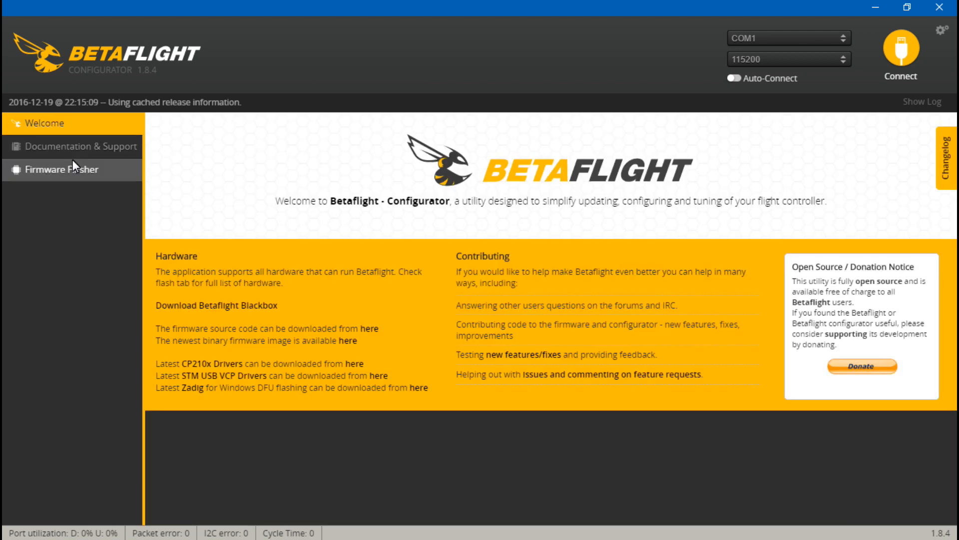
pyautogui.click(61, 170)
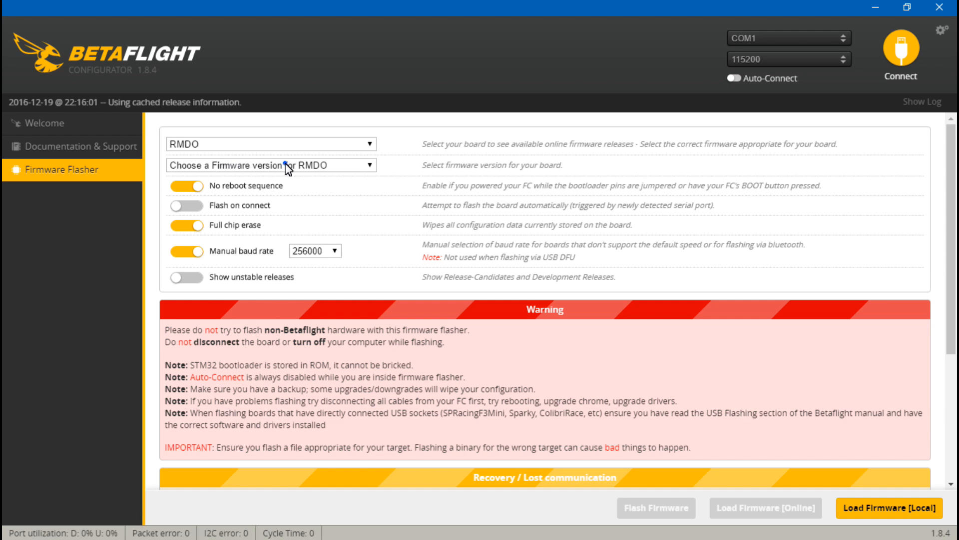
pyautogui.click(271, 165)
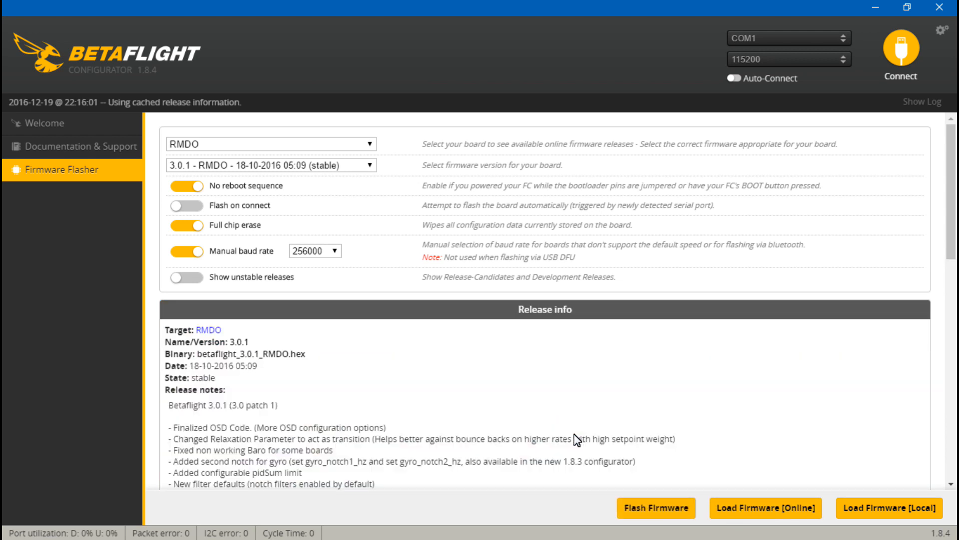
pyautogui.click(788, 38)
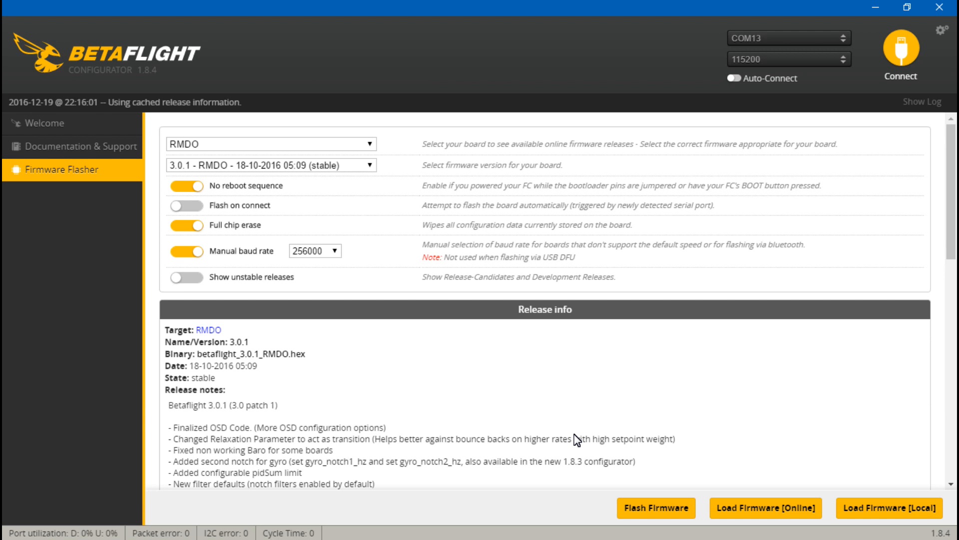
pyautogui.moveTo(581, 446)
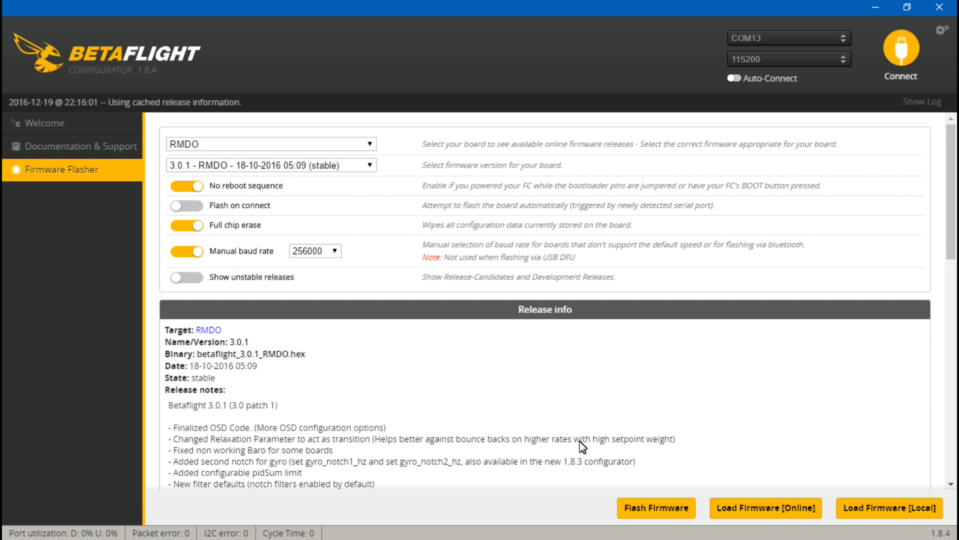
pyautogui.click(655, 507)
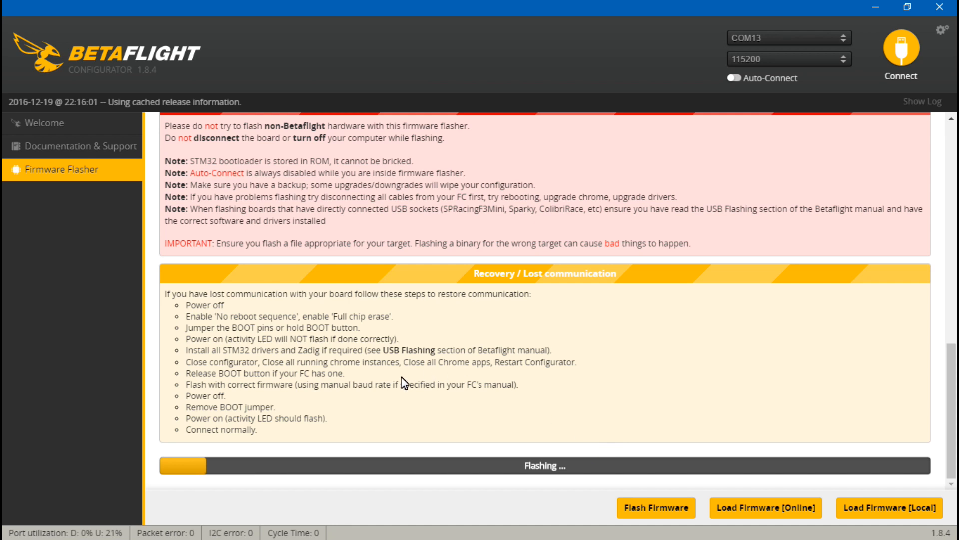
pyautogui.moveTo(460, 365)
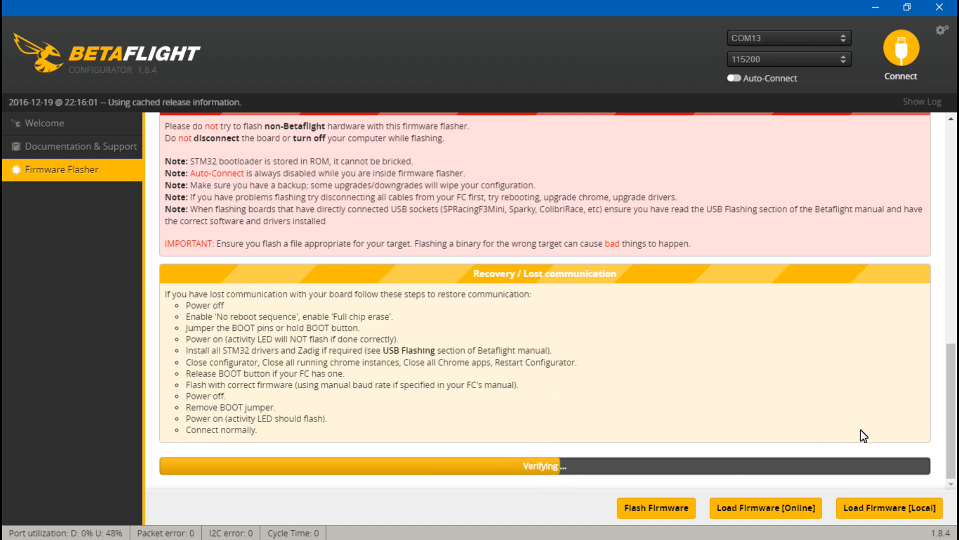
pyautogui.moveTo(498, 471)
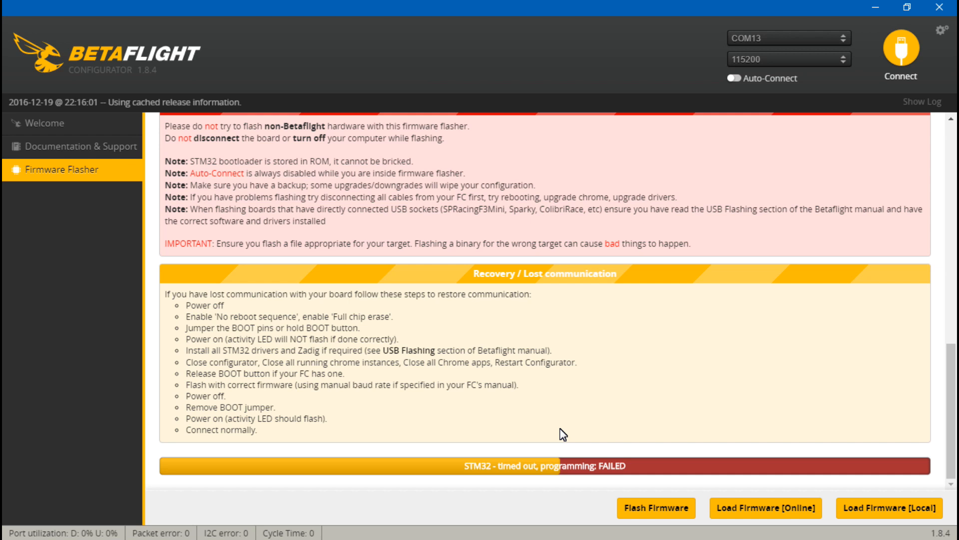
pyautogui.moveTo(550, 463)
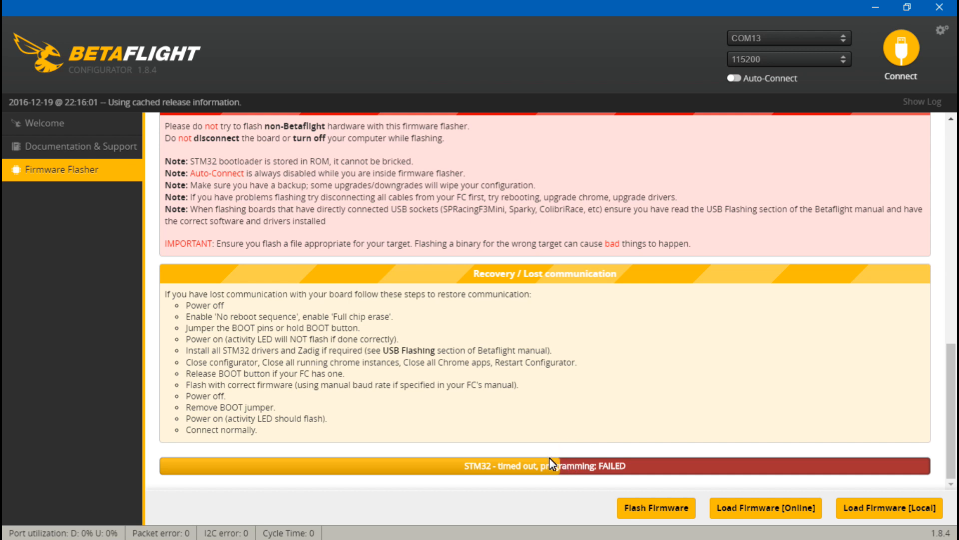
pyautogui.moveTo(608, 478)
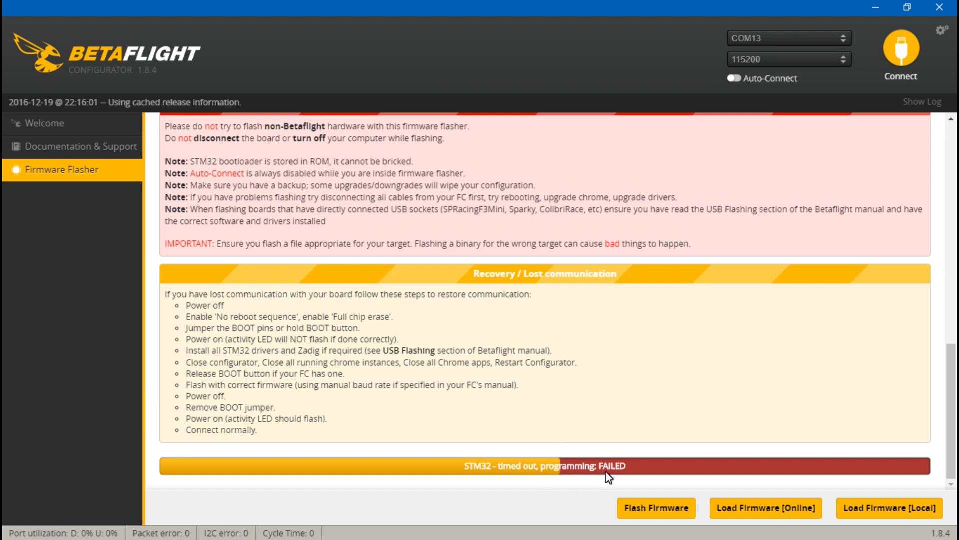
pyautogui.moveTo(380, 421)
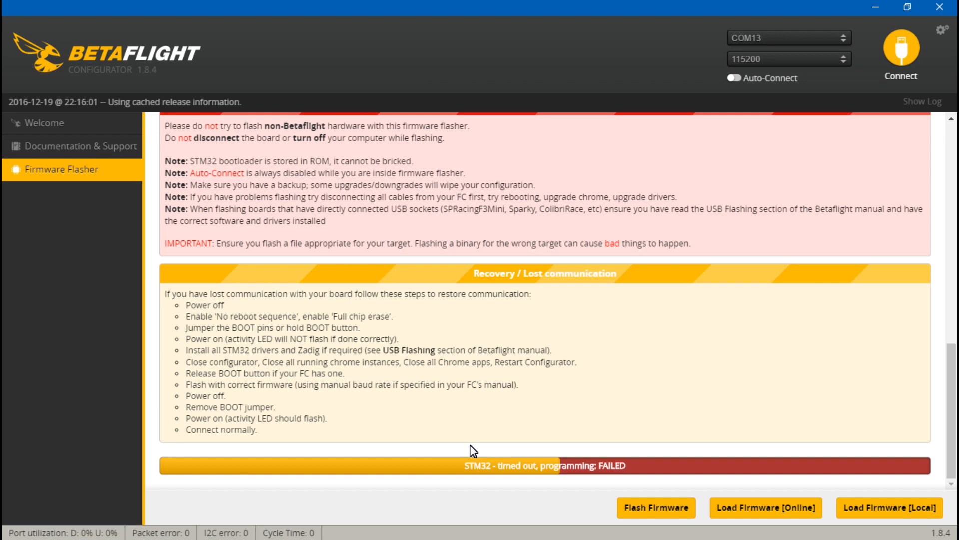
# Retry flashing RMDO 3.0.1 until 'Programming: SUCCESSFUL', then restore the flasher options view
pyautogui.click(656, 508)
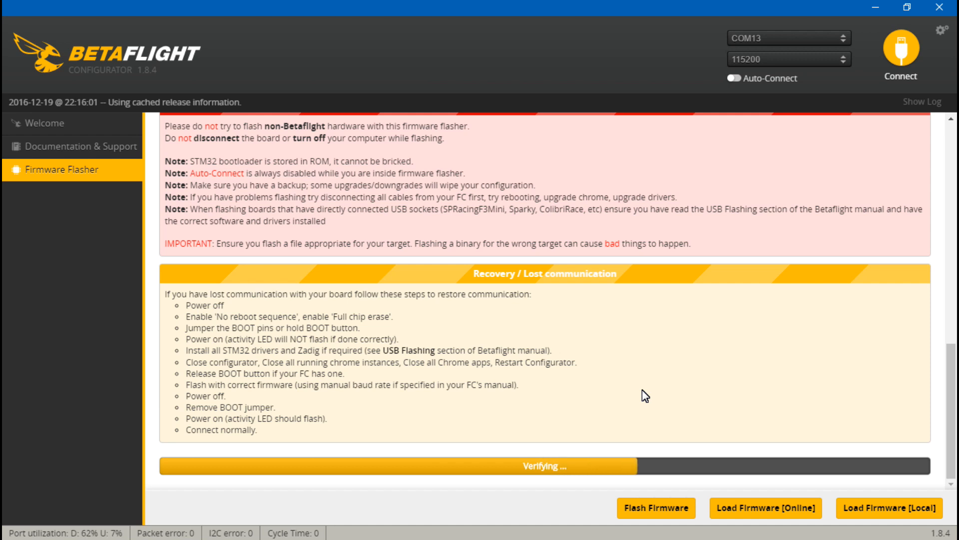
pyautogui.moveTo(585, 462)
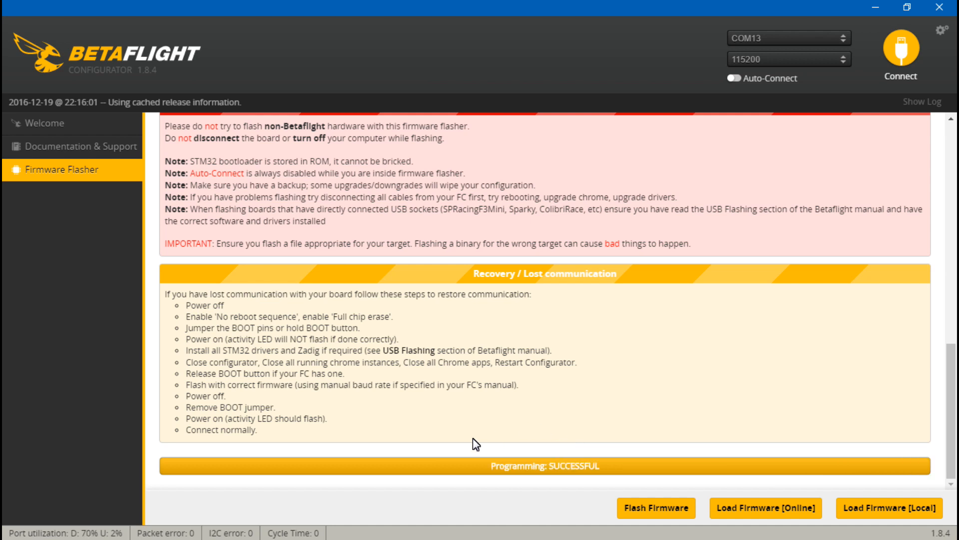
pyautogui.moveTo(555, 484)
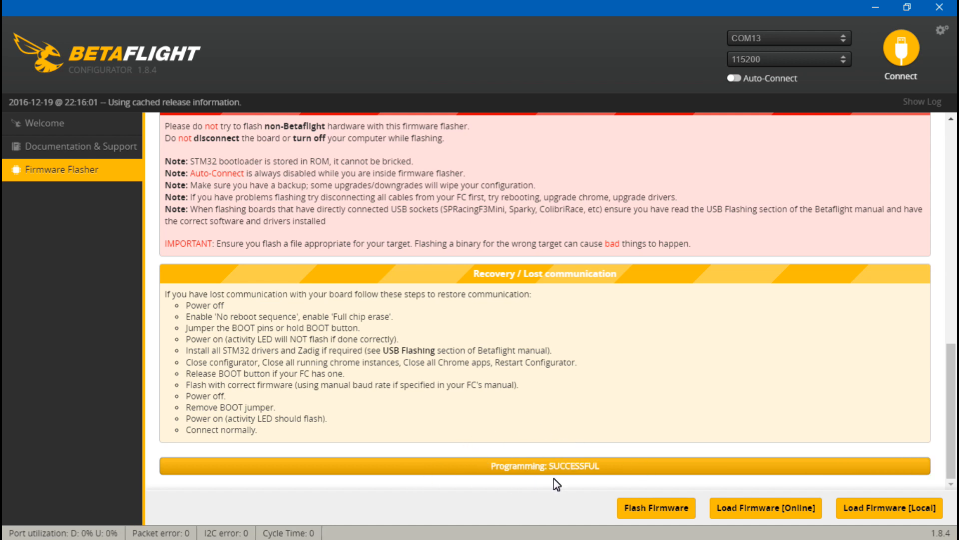
pyautogui.moveTo(628, 503)
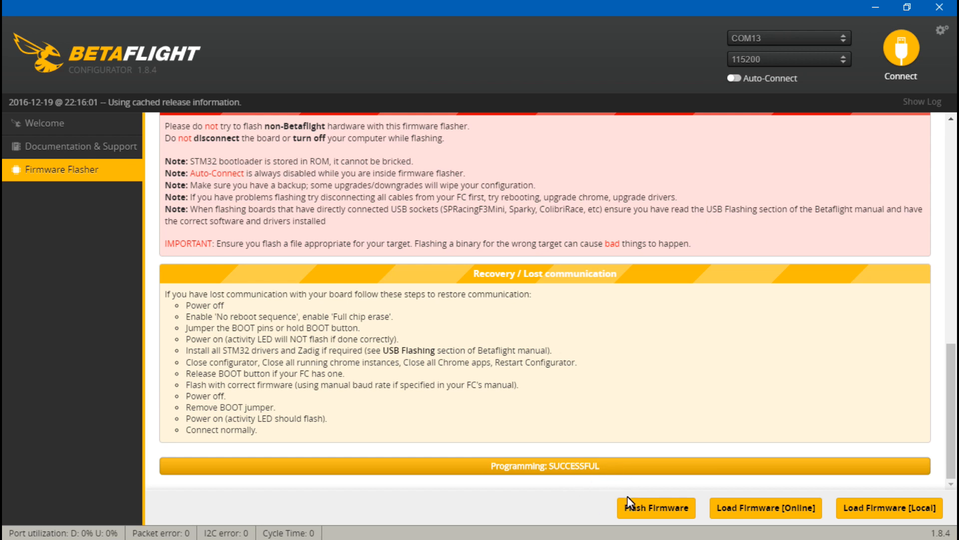
pyautogui.moveTo(547, 478)
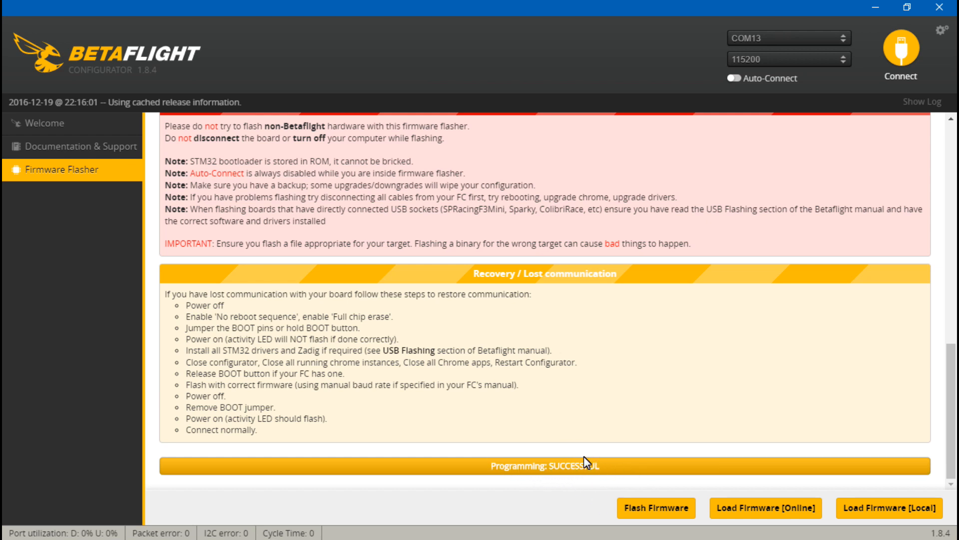
pyautogui.click(764, 507)
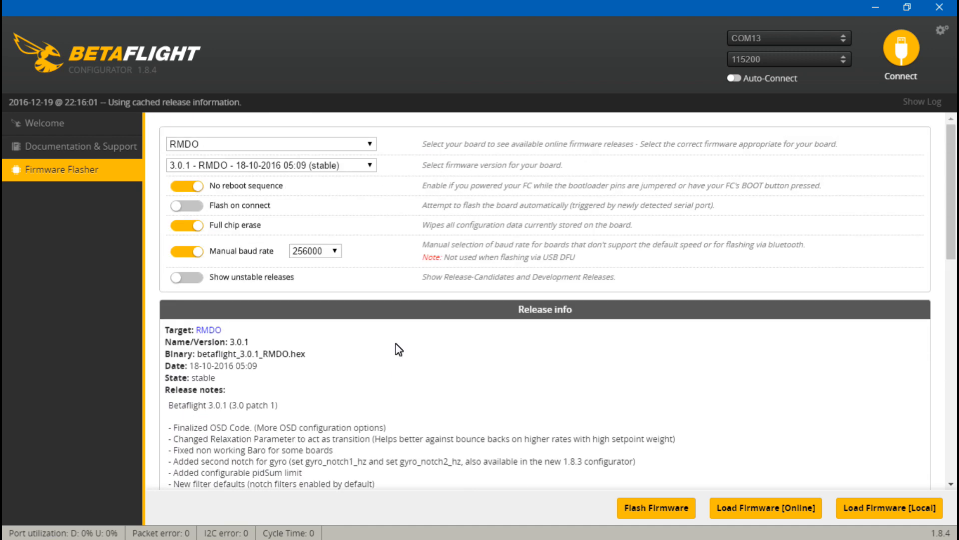
pyautogui.moveTo(410, 362)
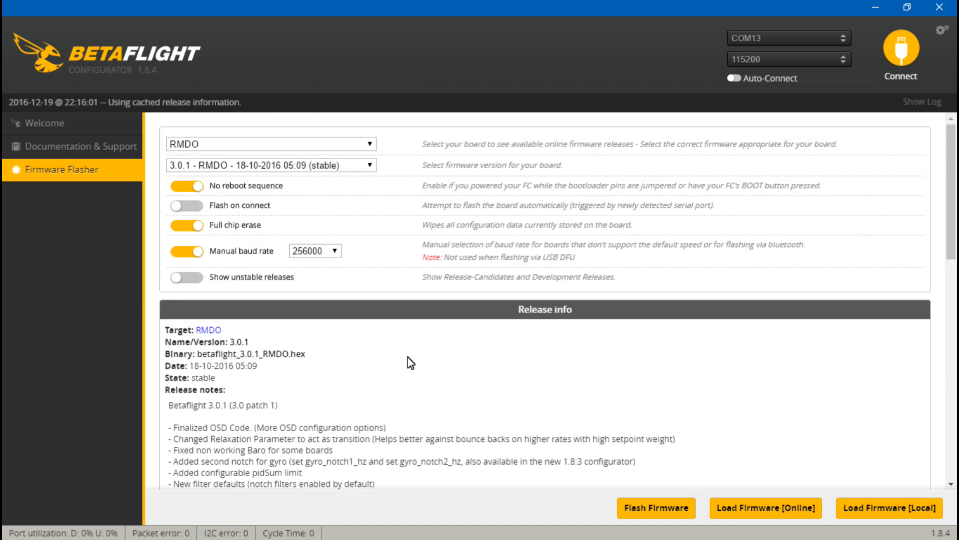